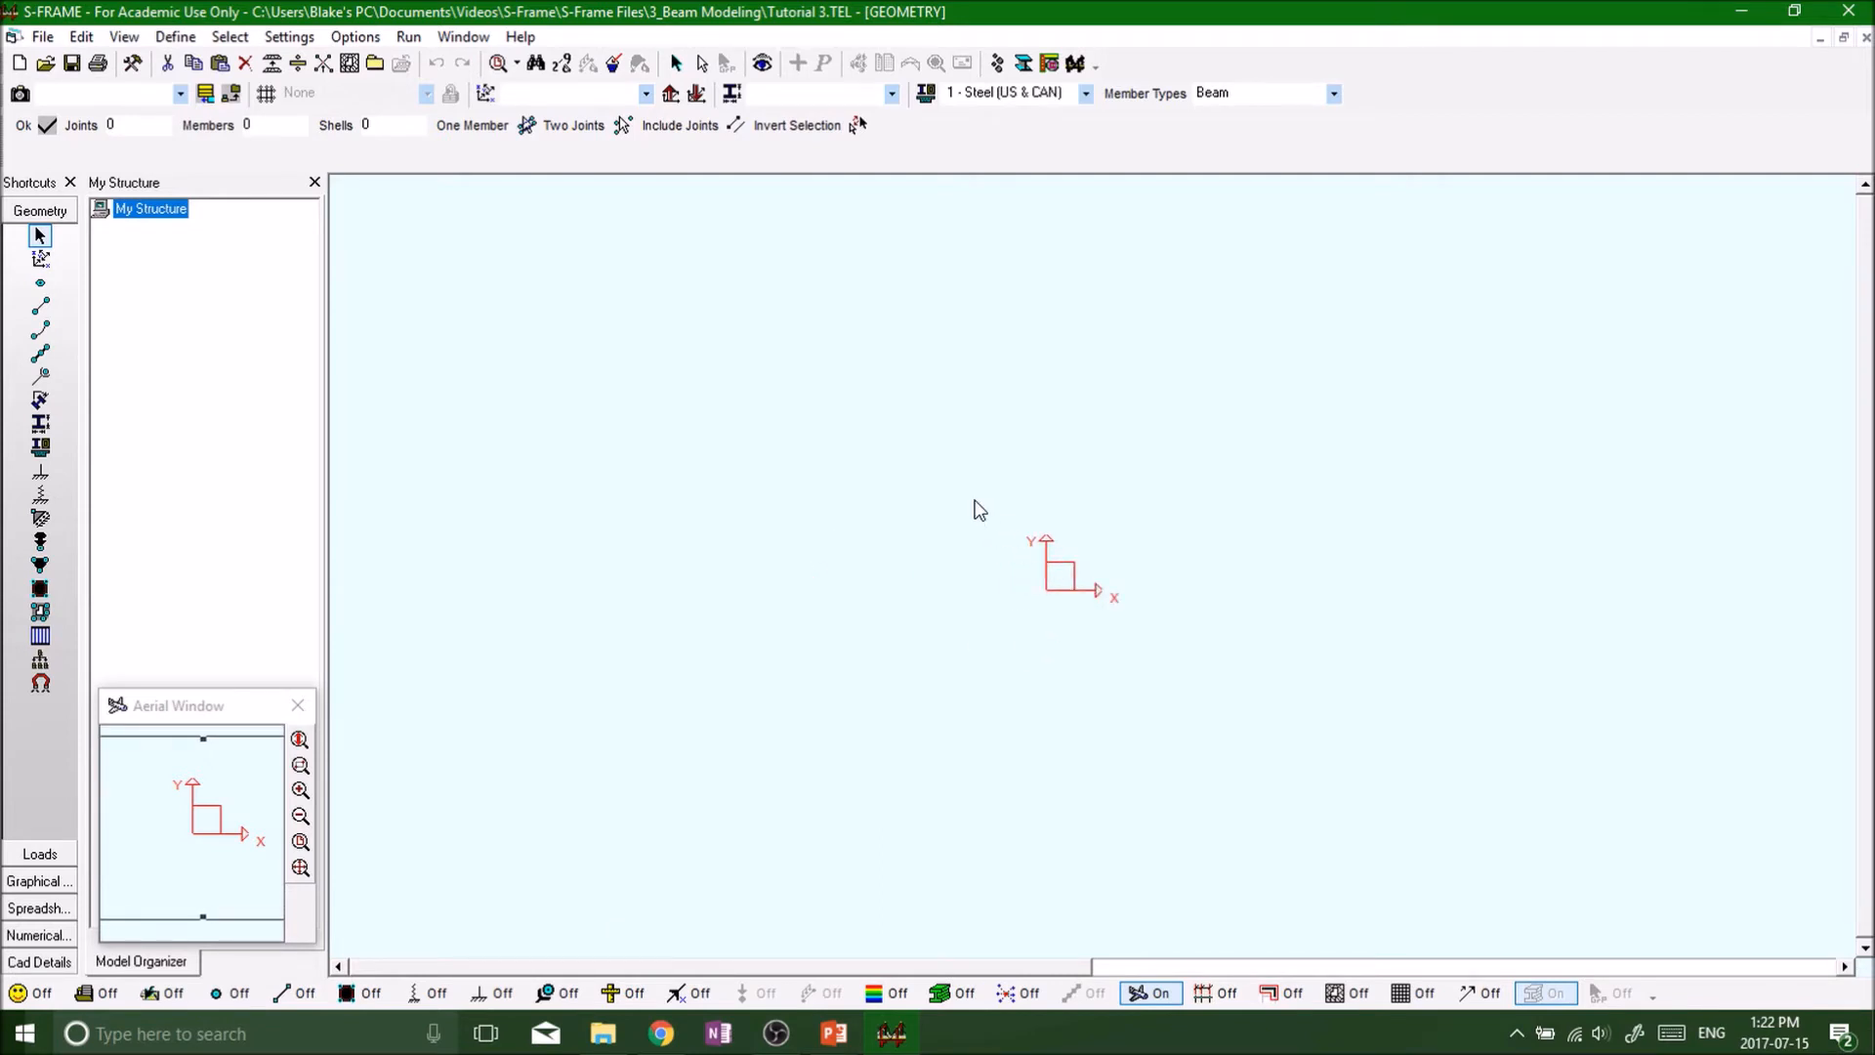
mouse_move(983, 576)
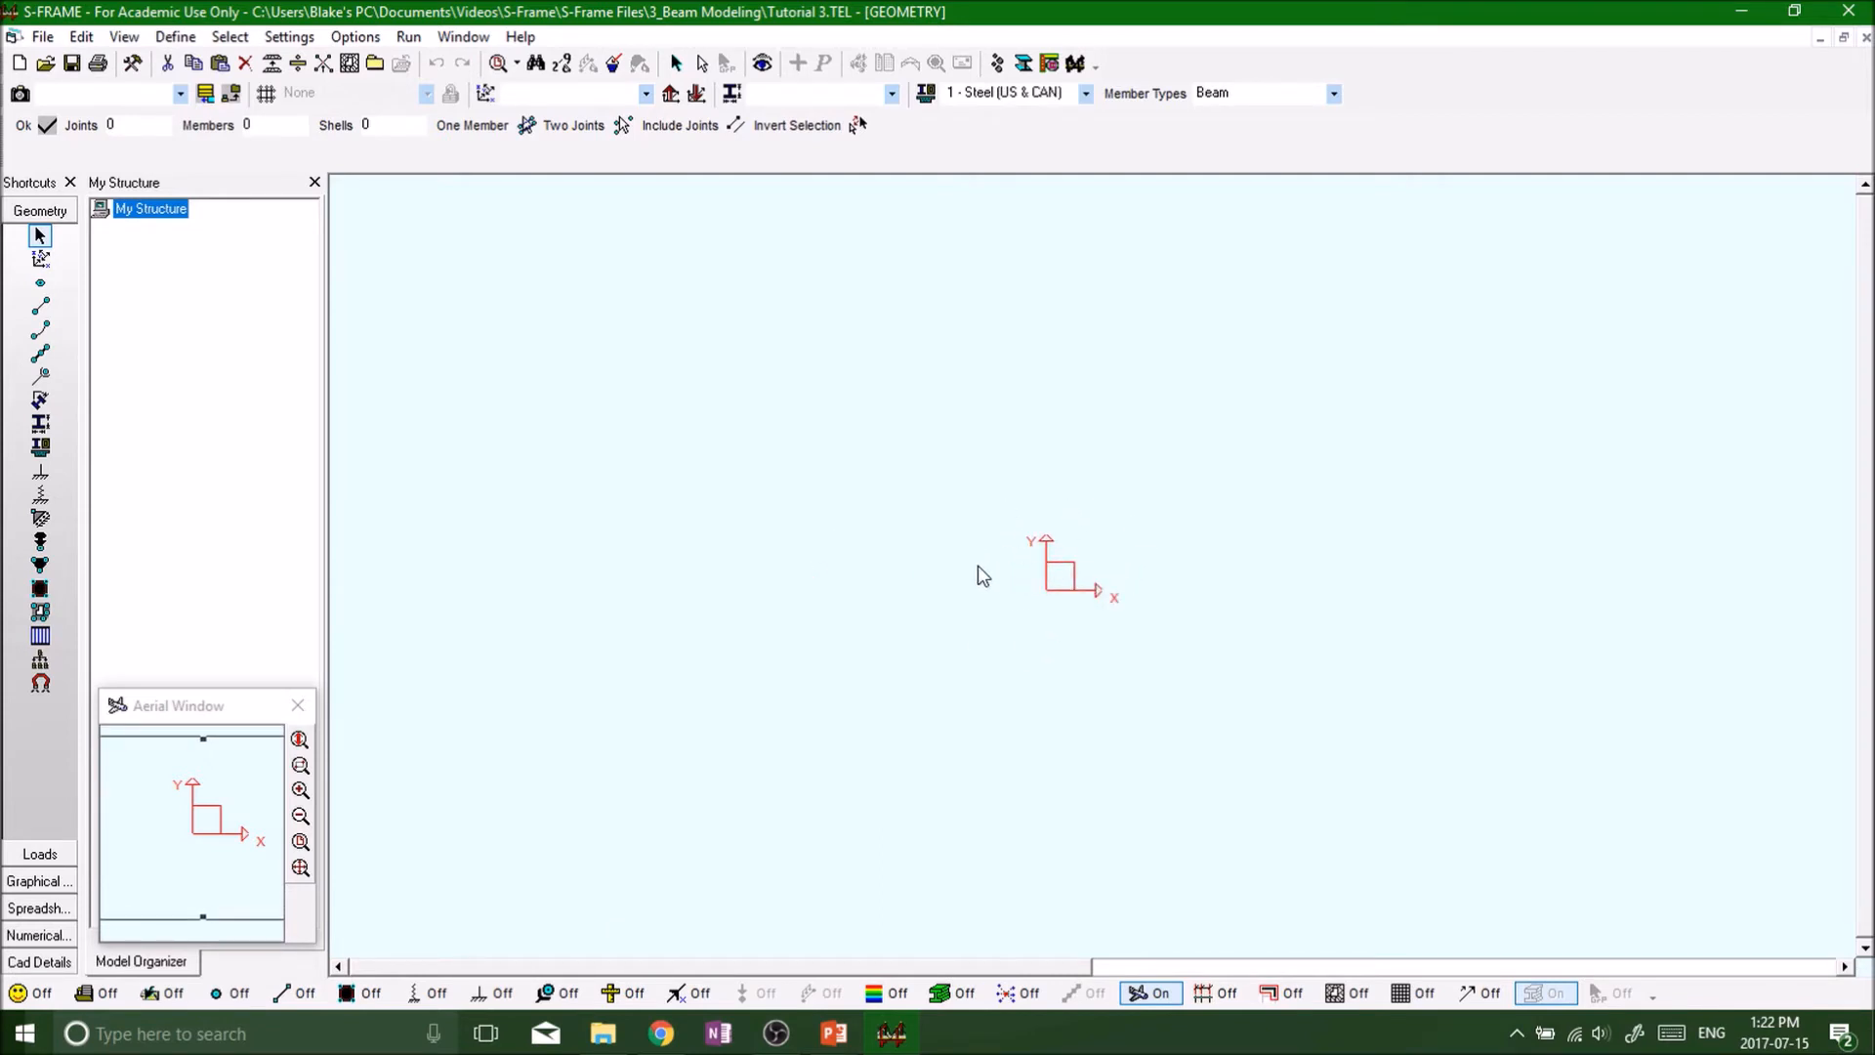
mouse_move(1008, 616)
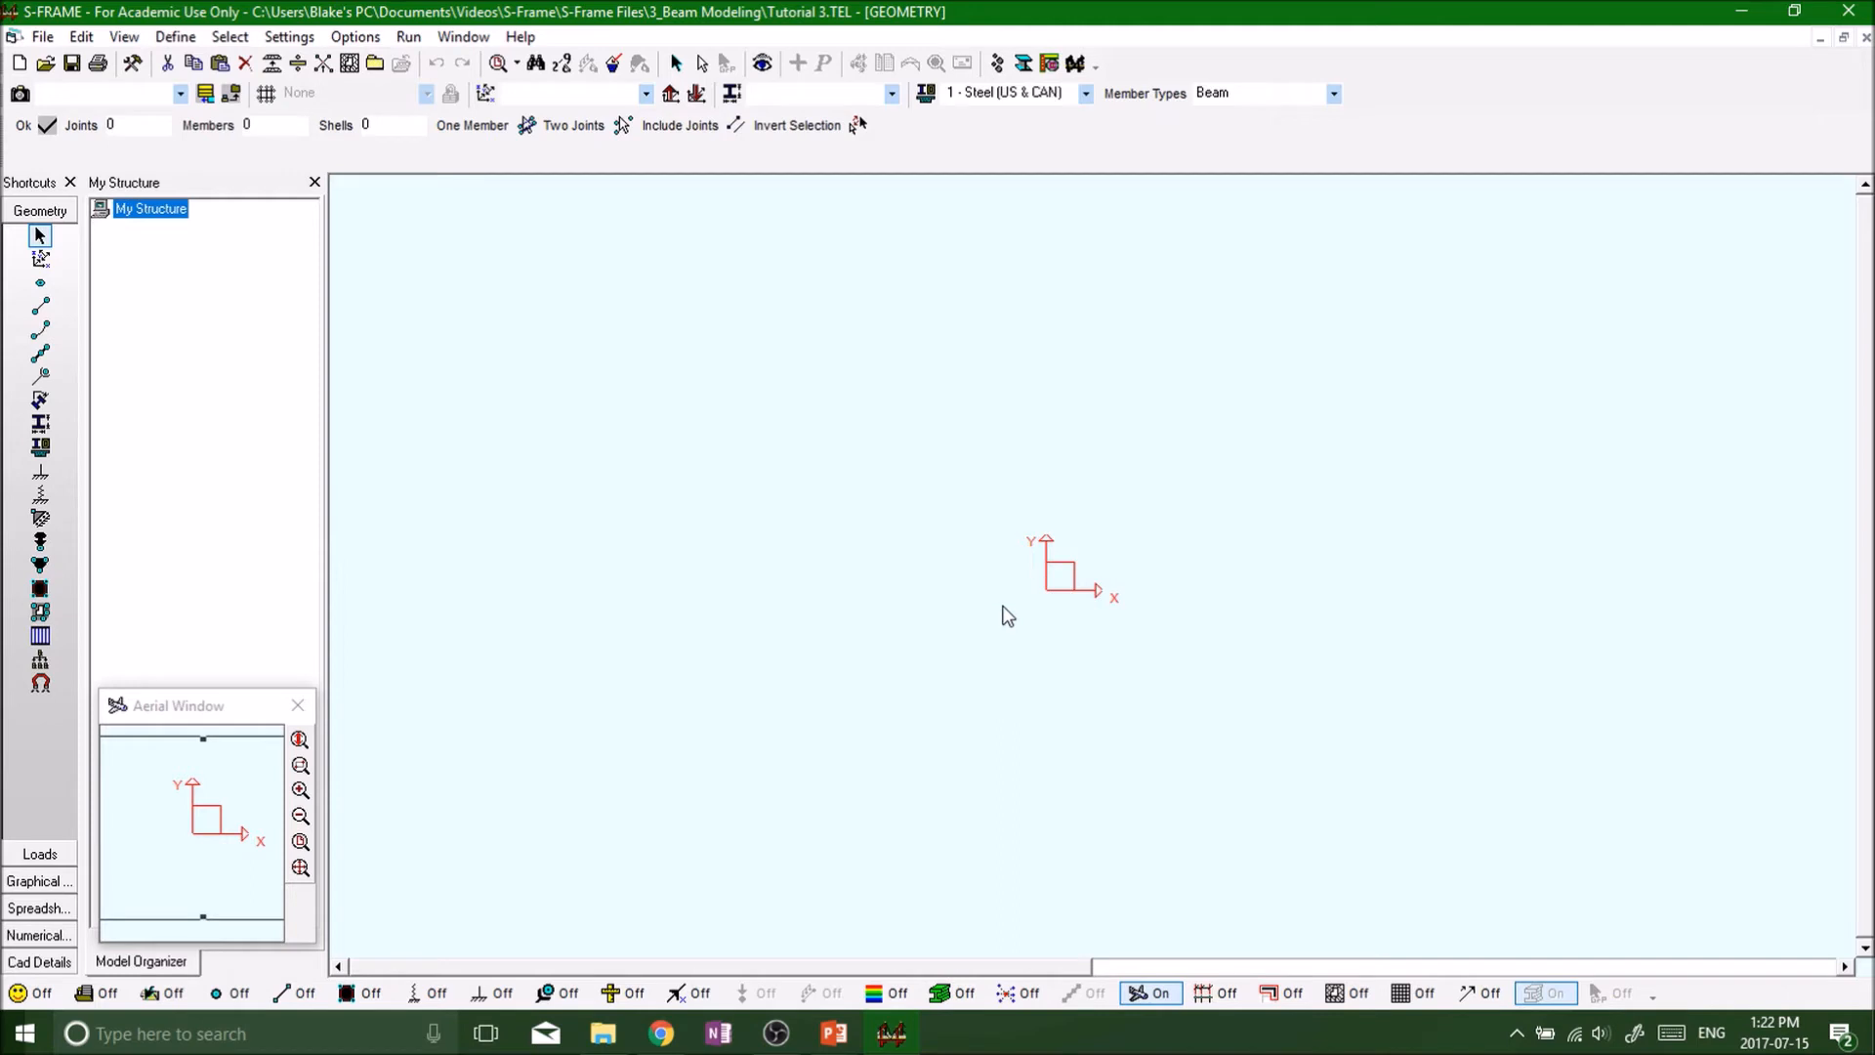
mouse_move(1189, 529)
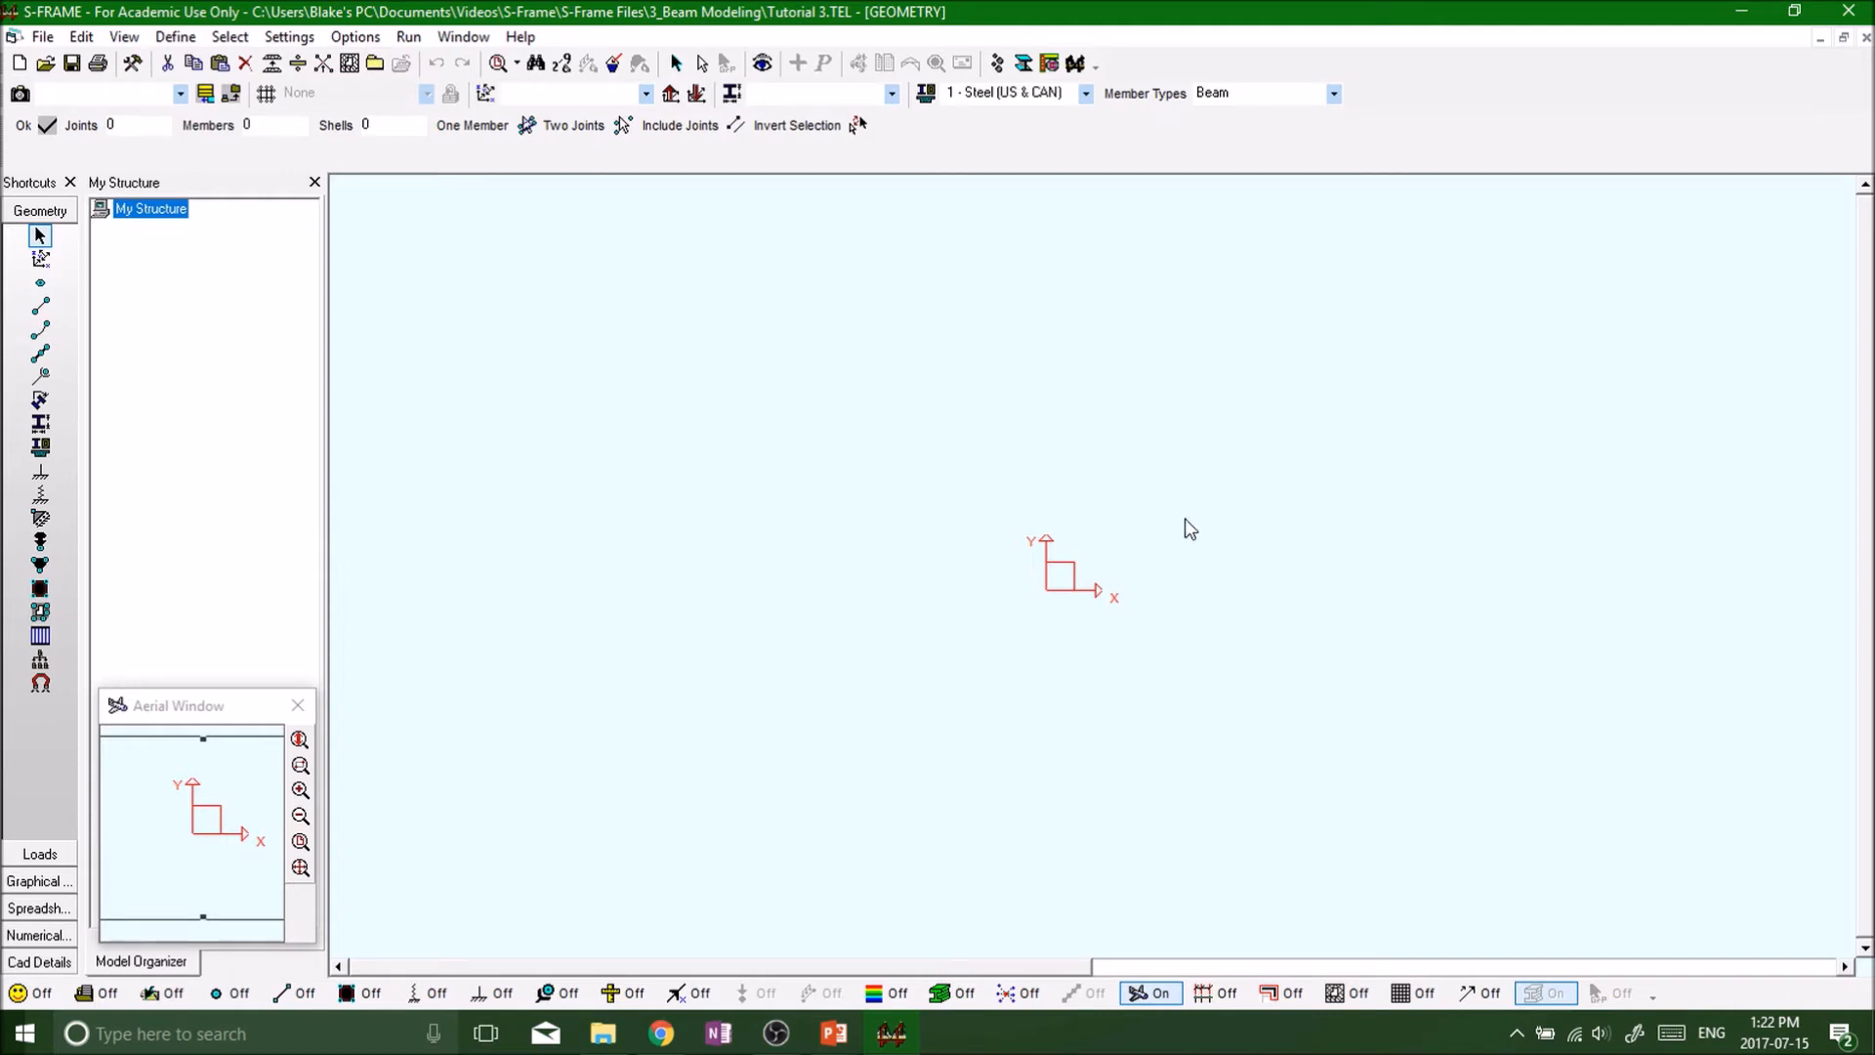
mouse_move(1034, 627)
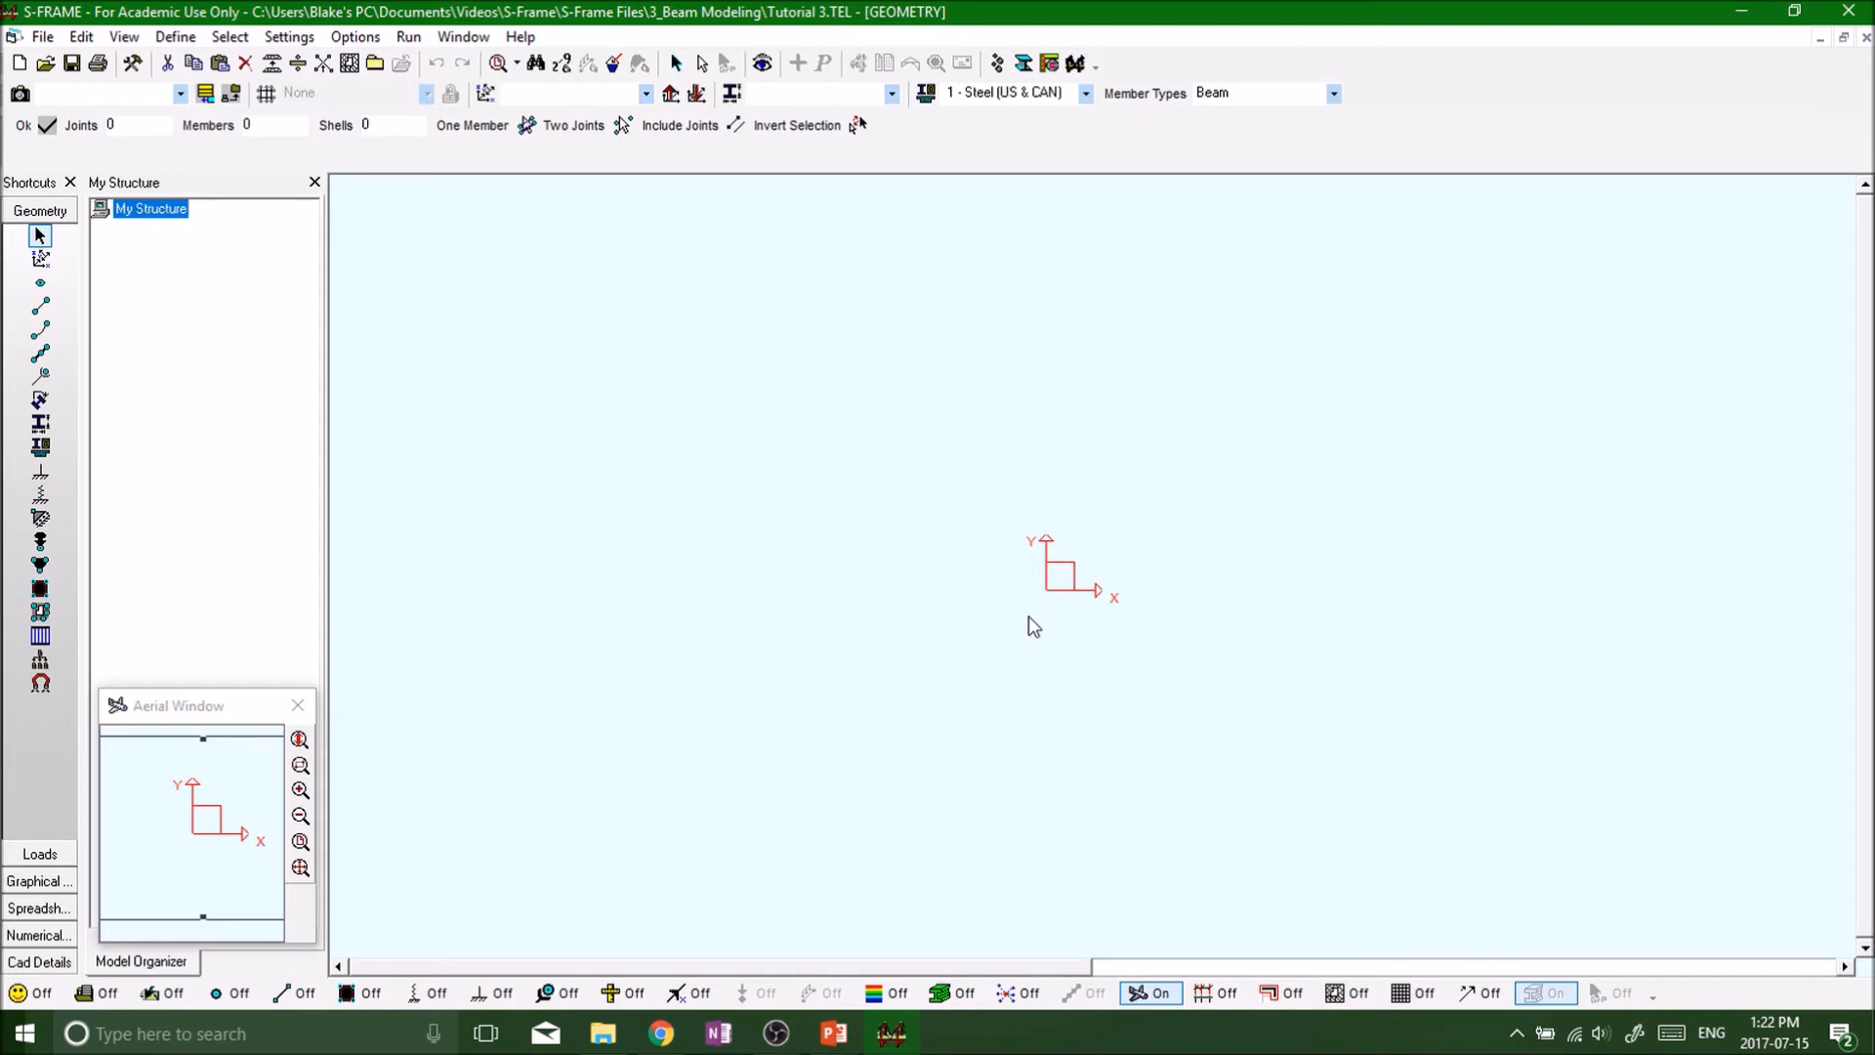
mouse_move(260, 334)
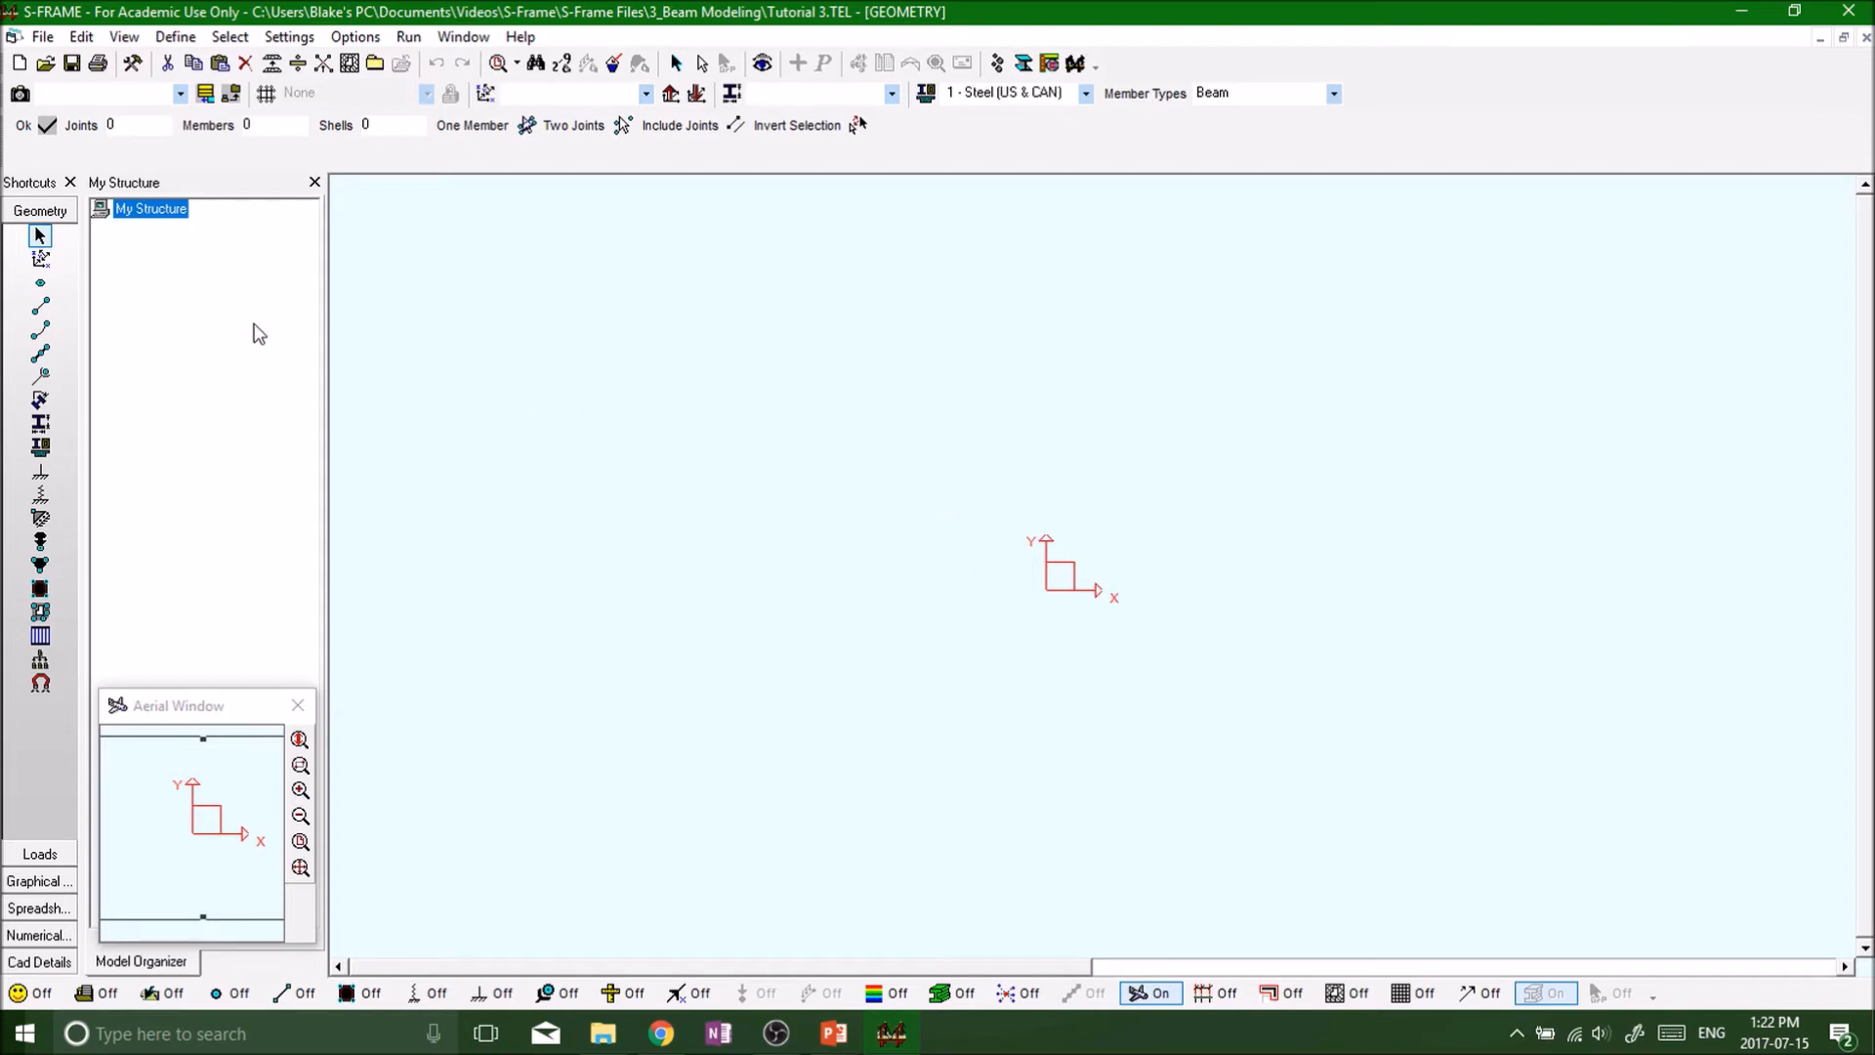
mouse_move(1016, 517)
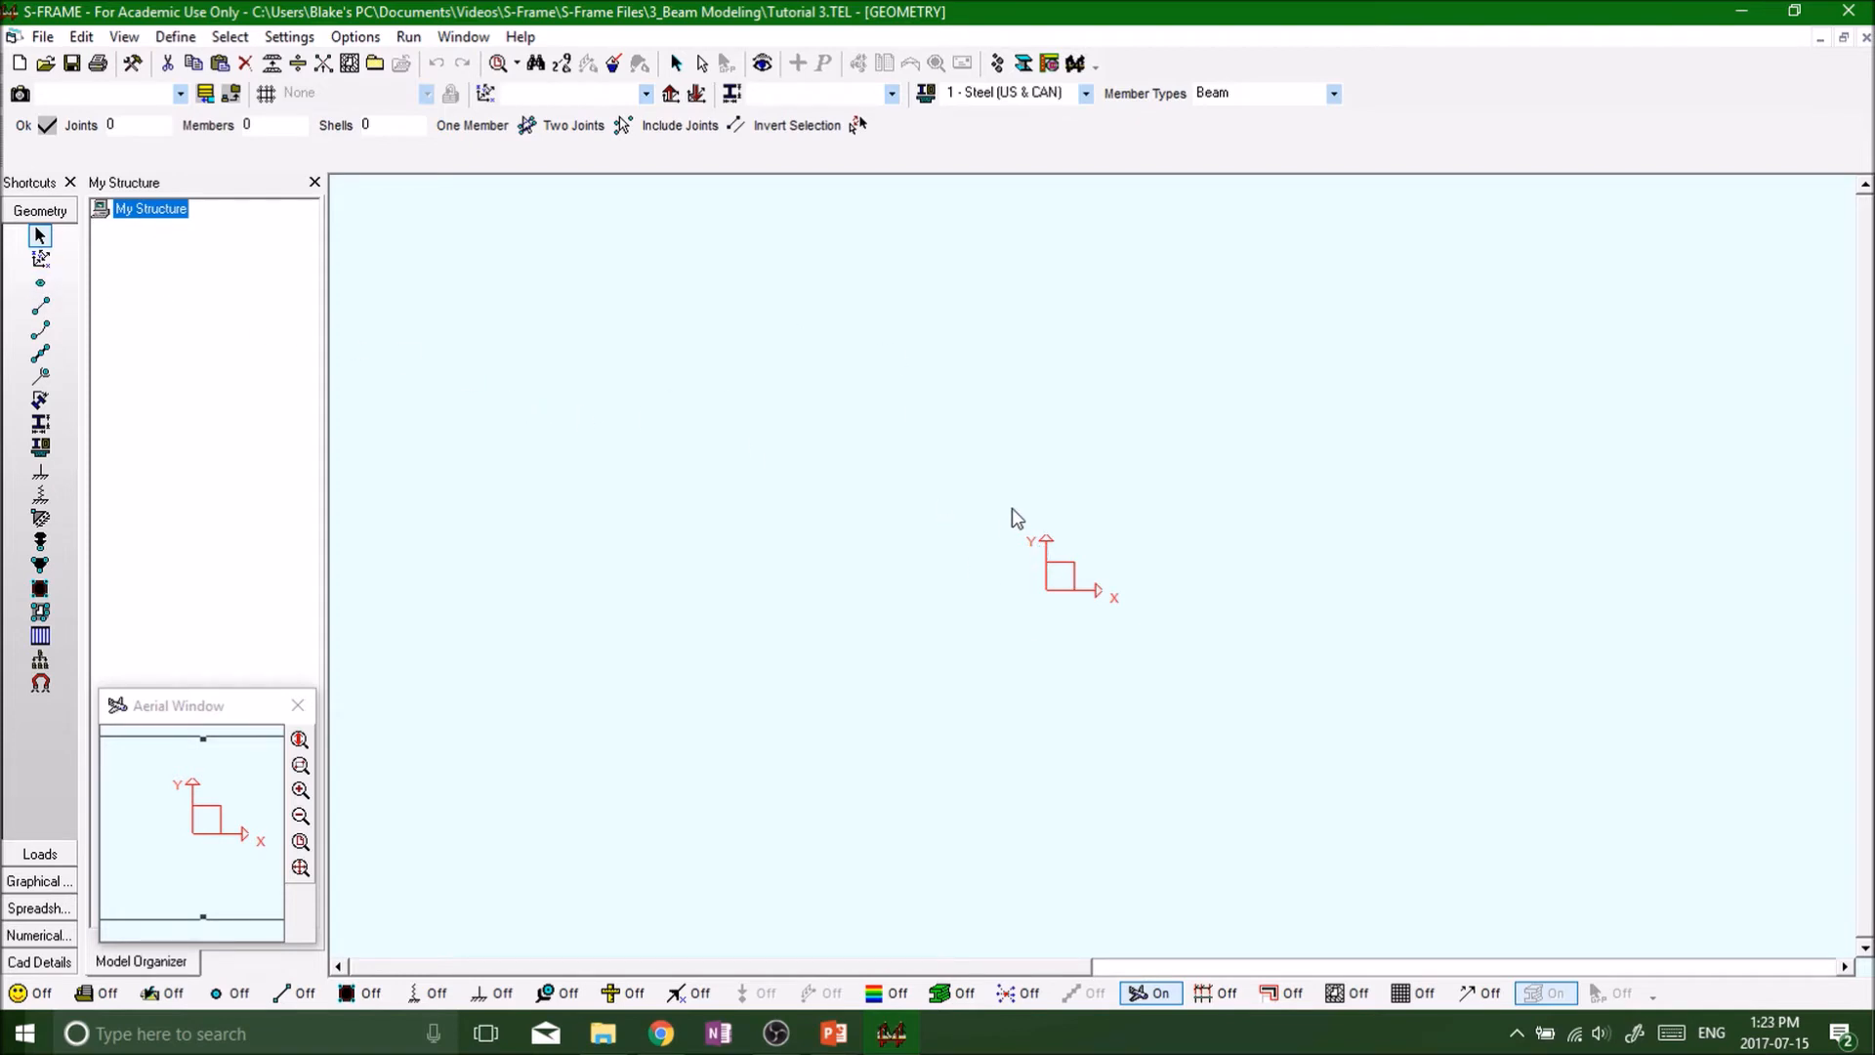
mouse_move(989, 553)
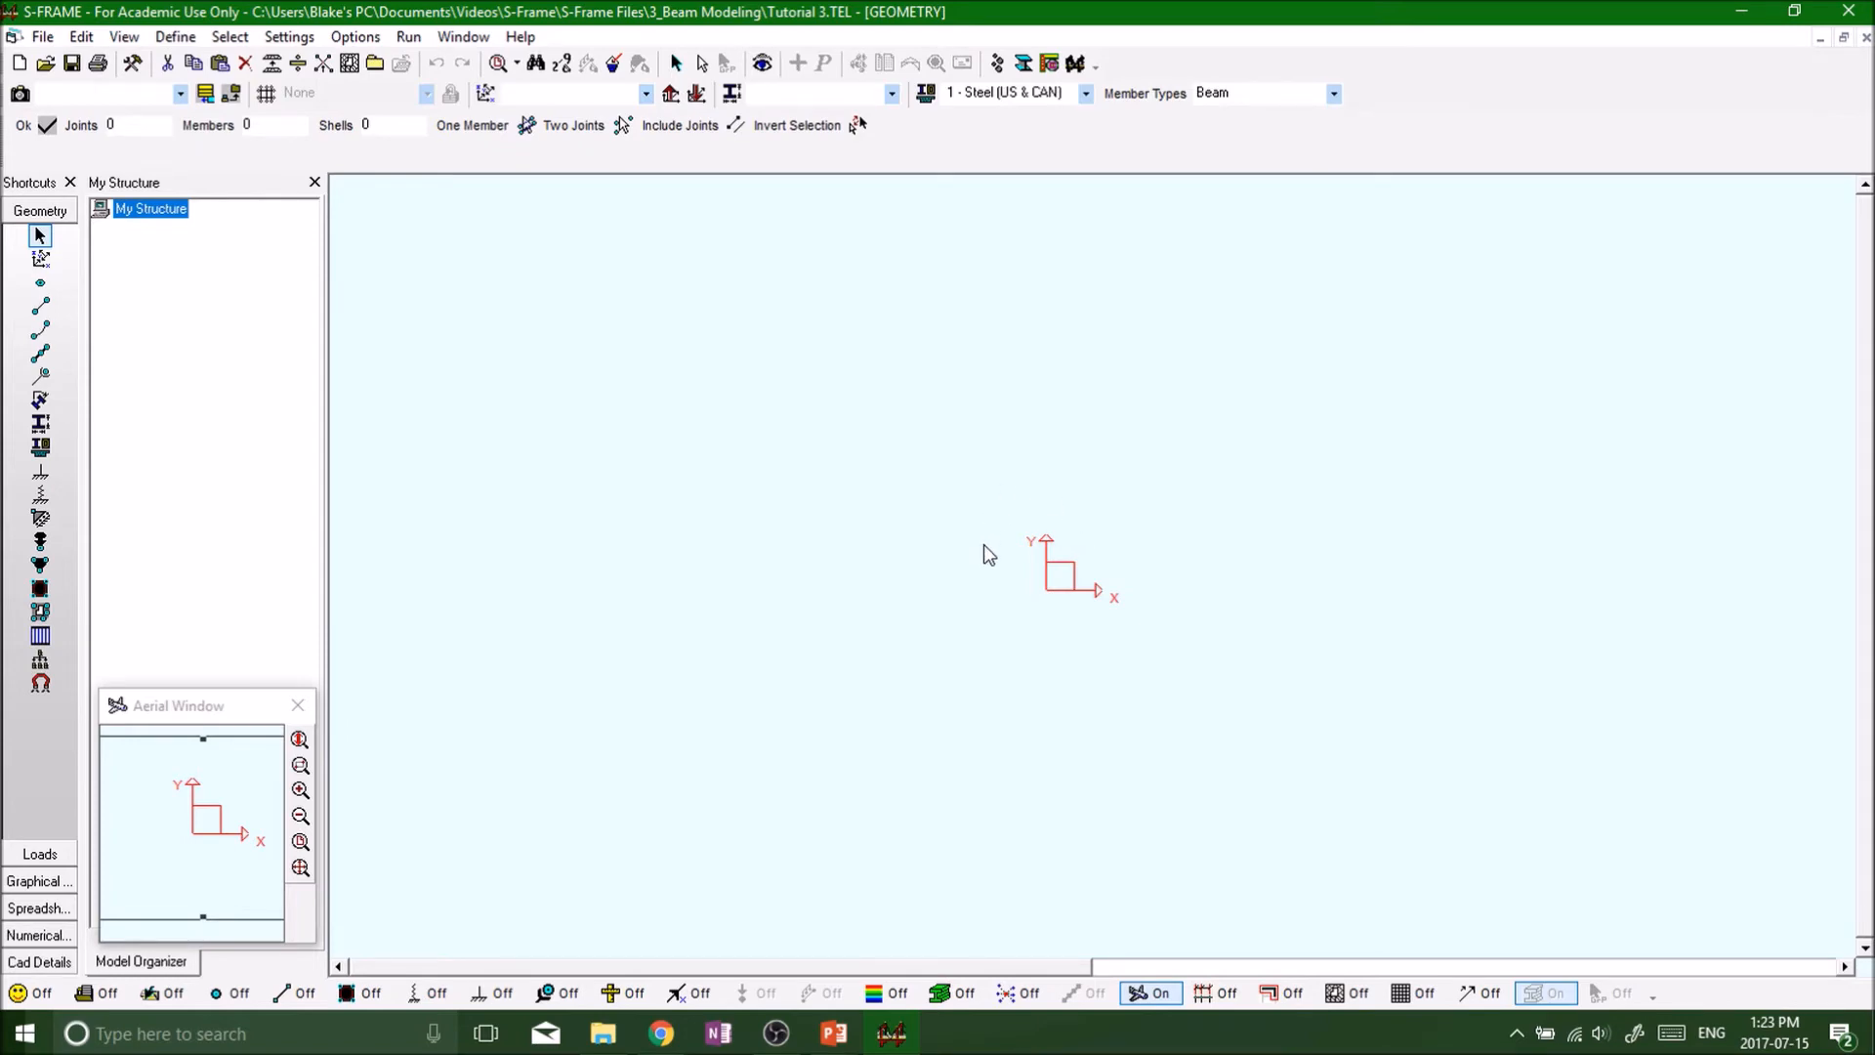
mouse_move(633, 434)
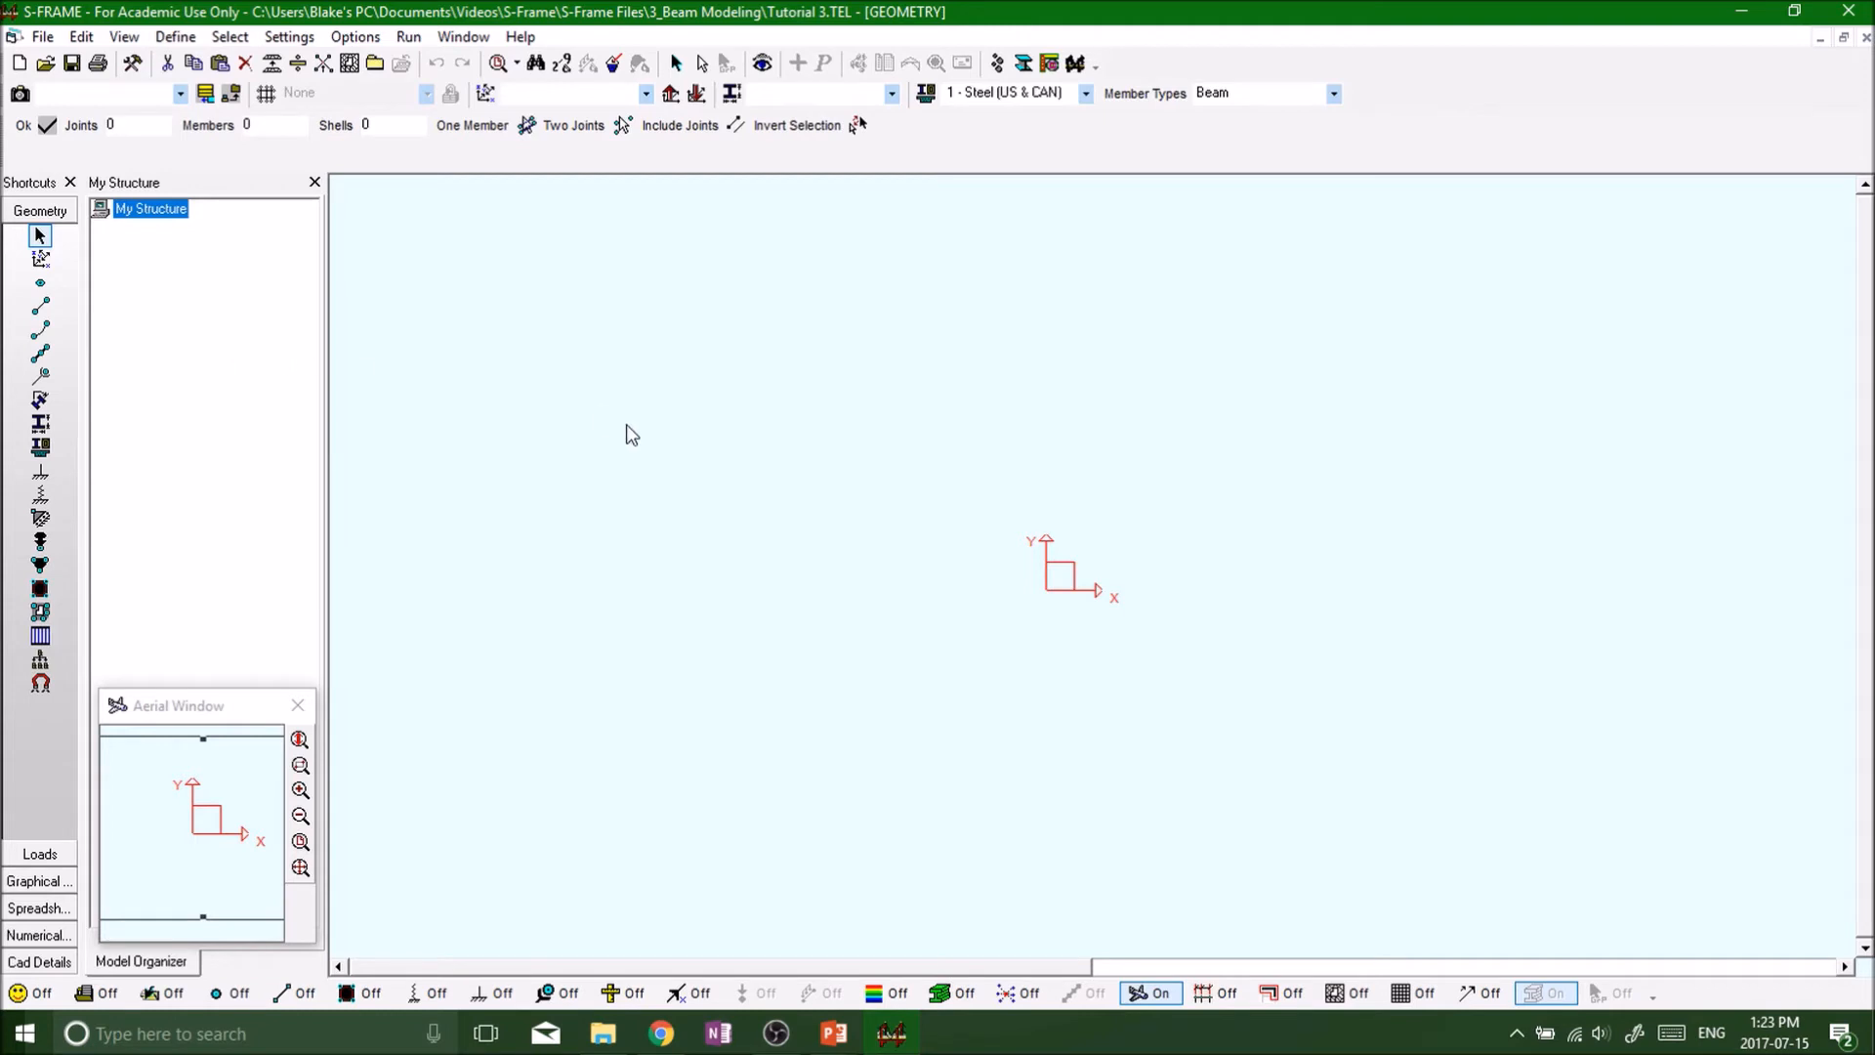
mouse_move(653, 430)
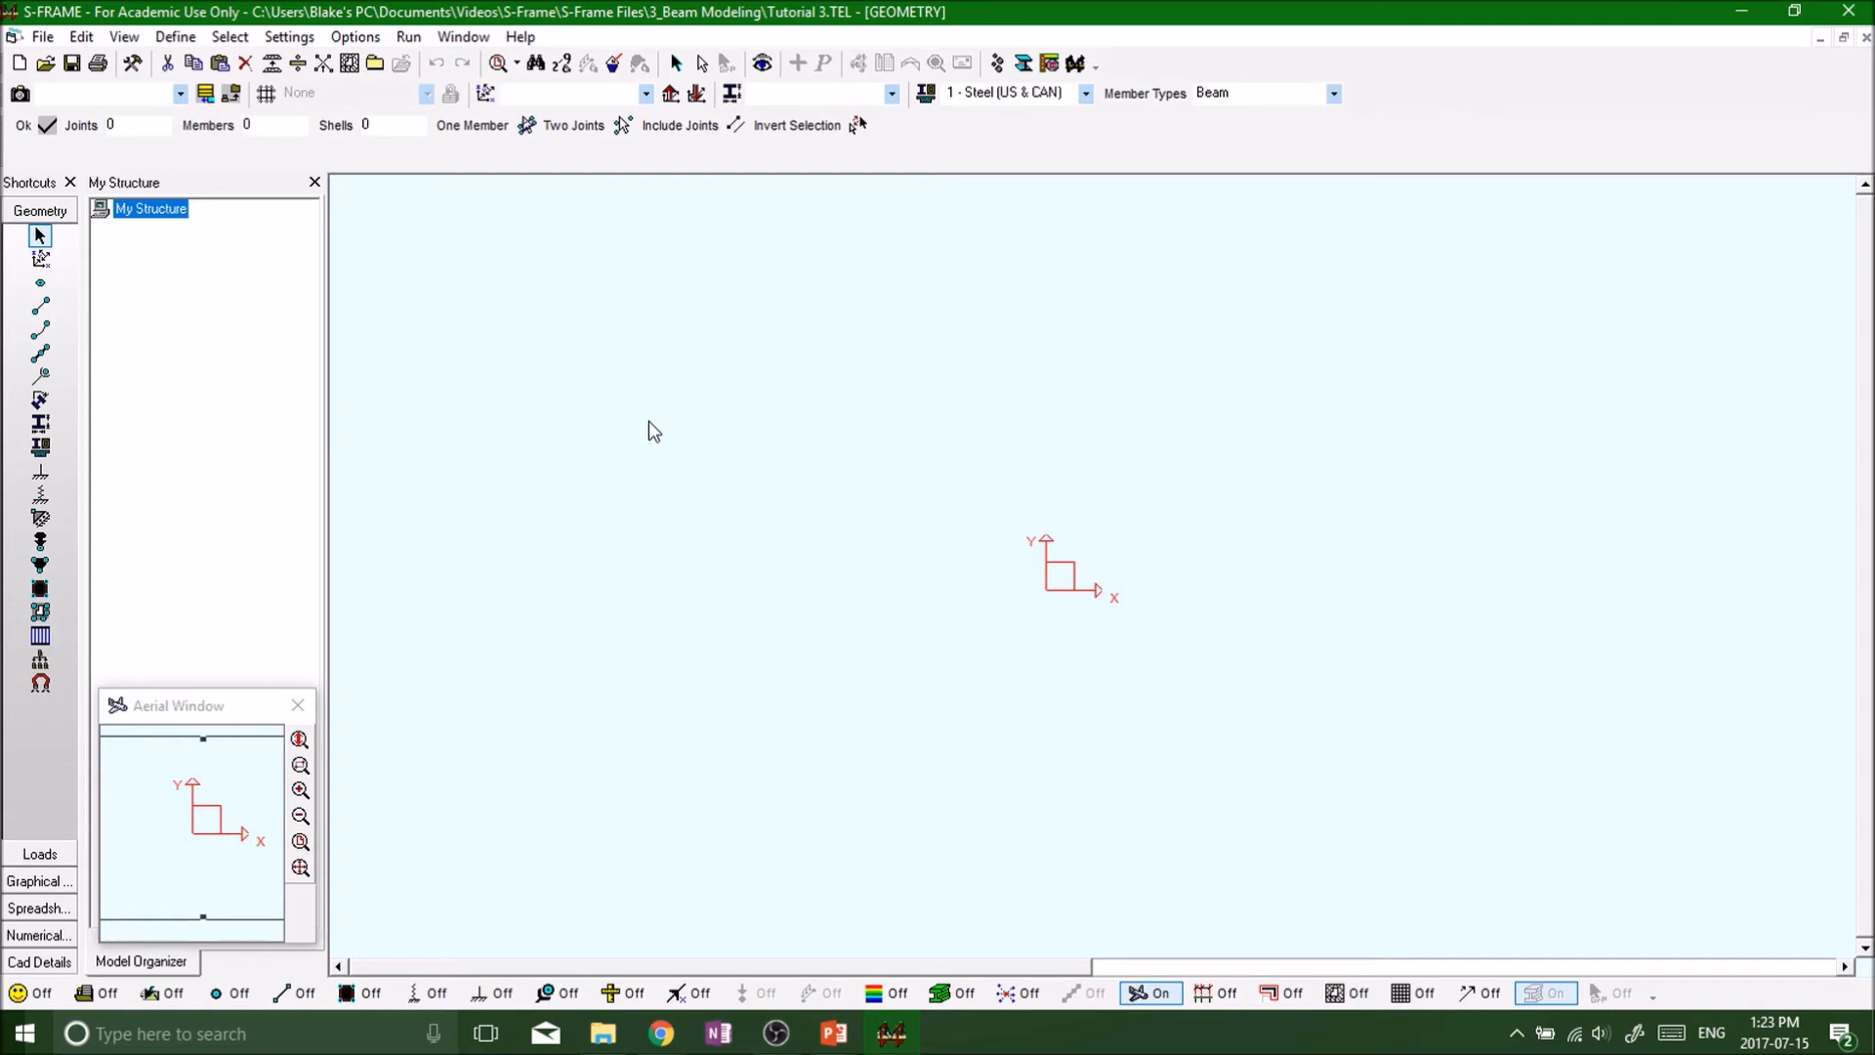
mouse_move(252, 130)
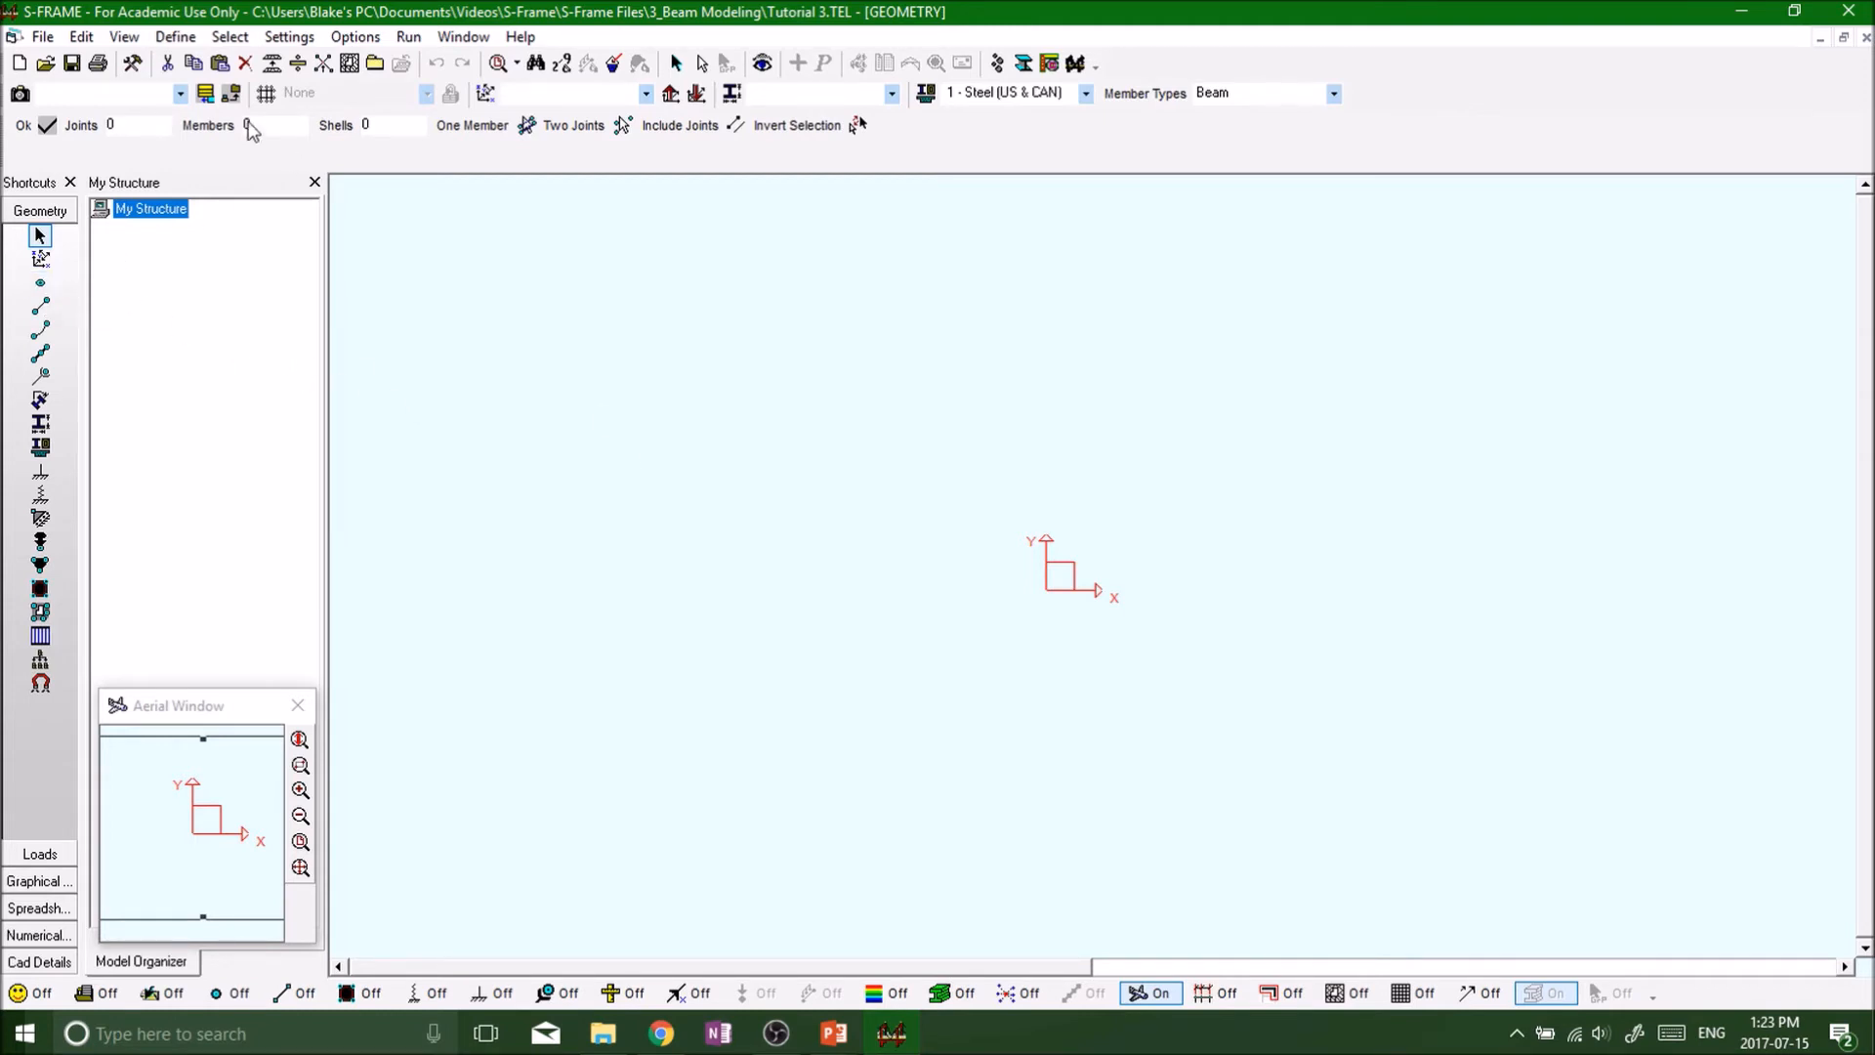
mouse_move(39, 283)
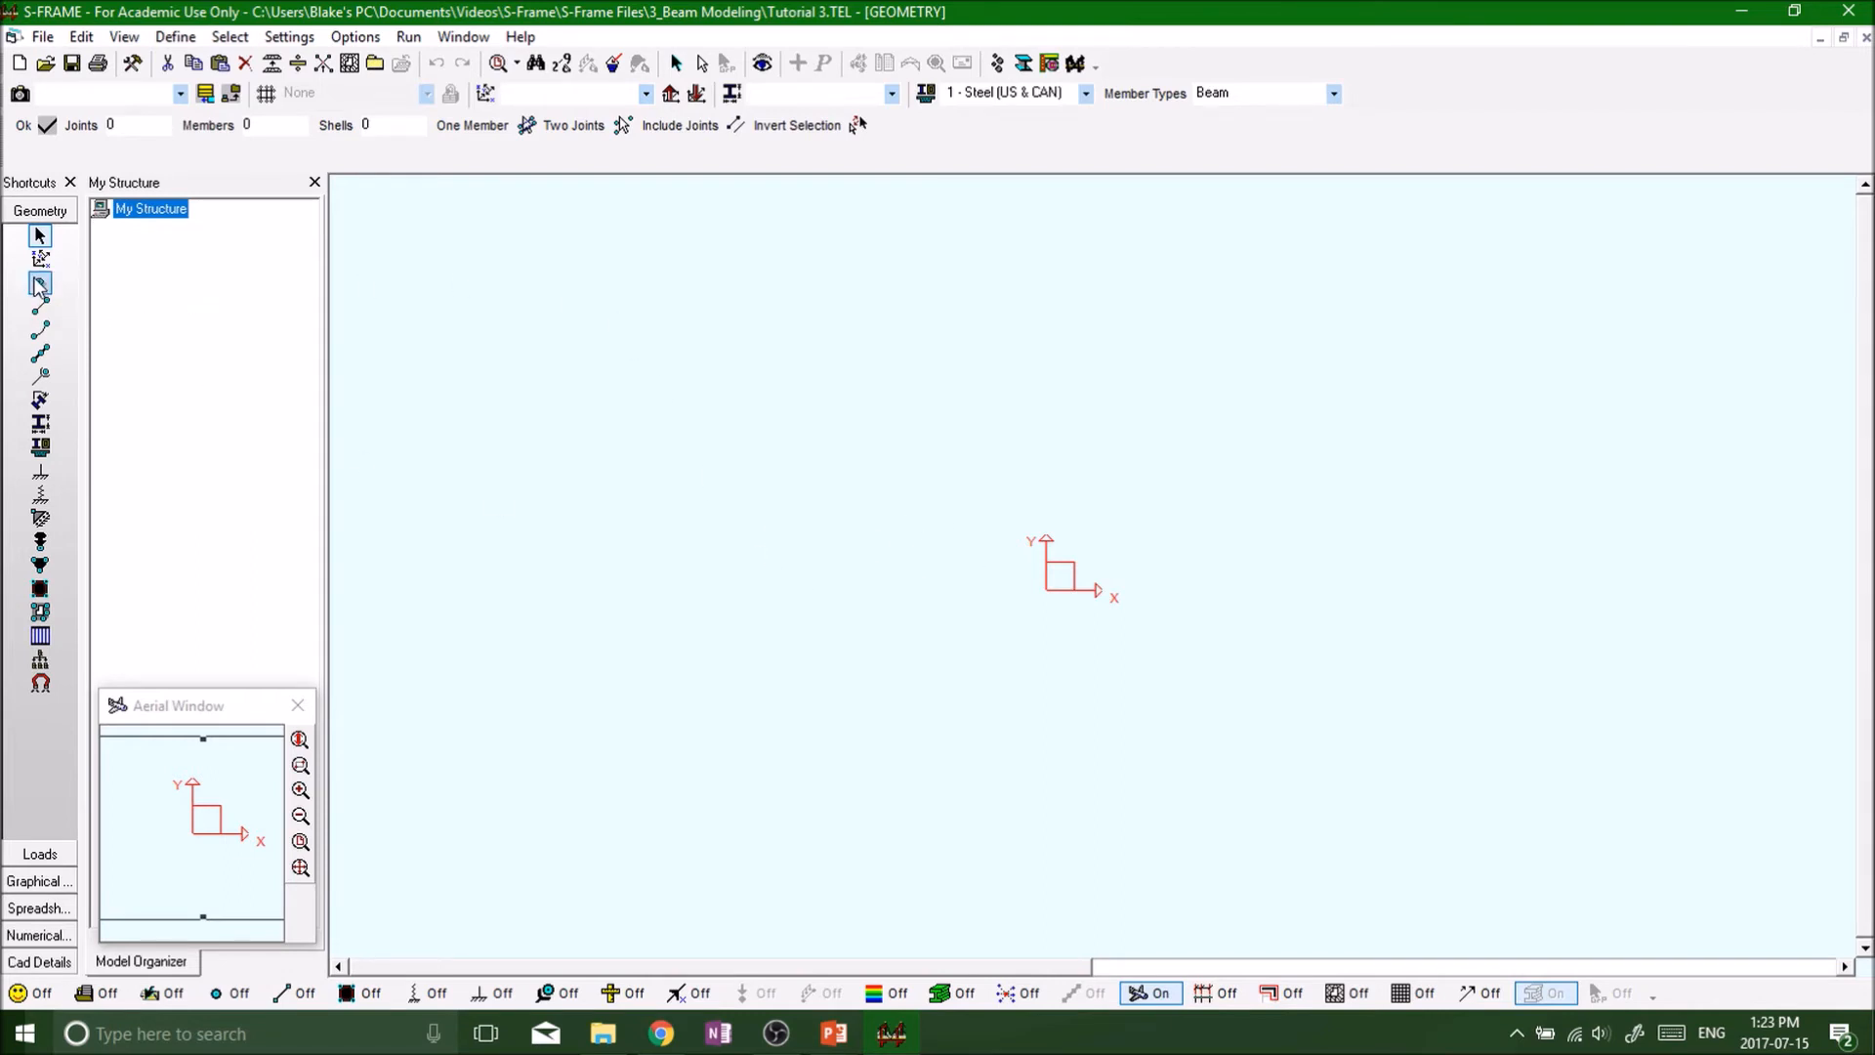
Step: Add joints at the origin, then at X = 5 and X = 10 m with the Joint Definition Tool
click(39, 287)
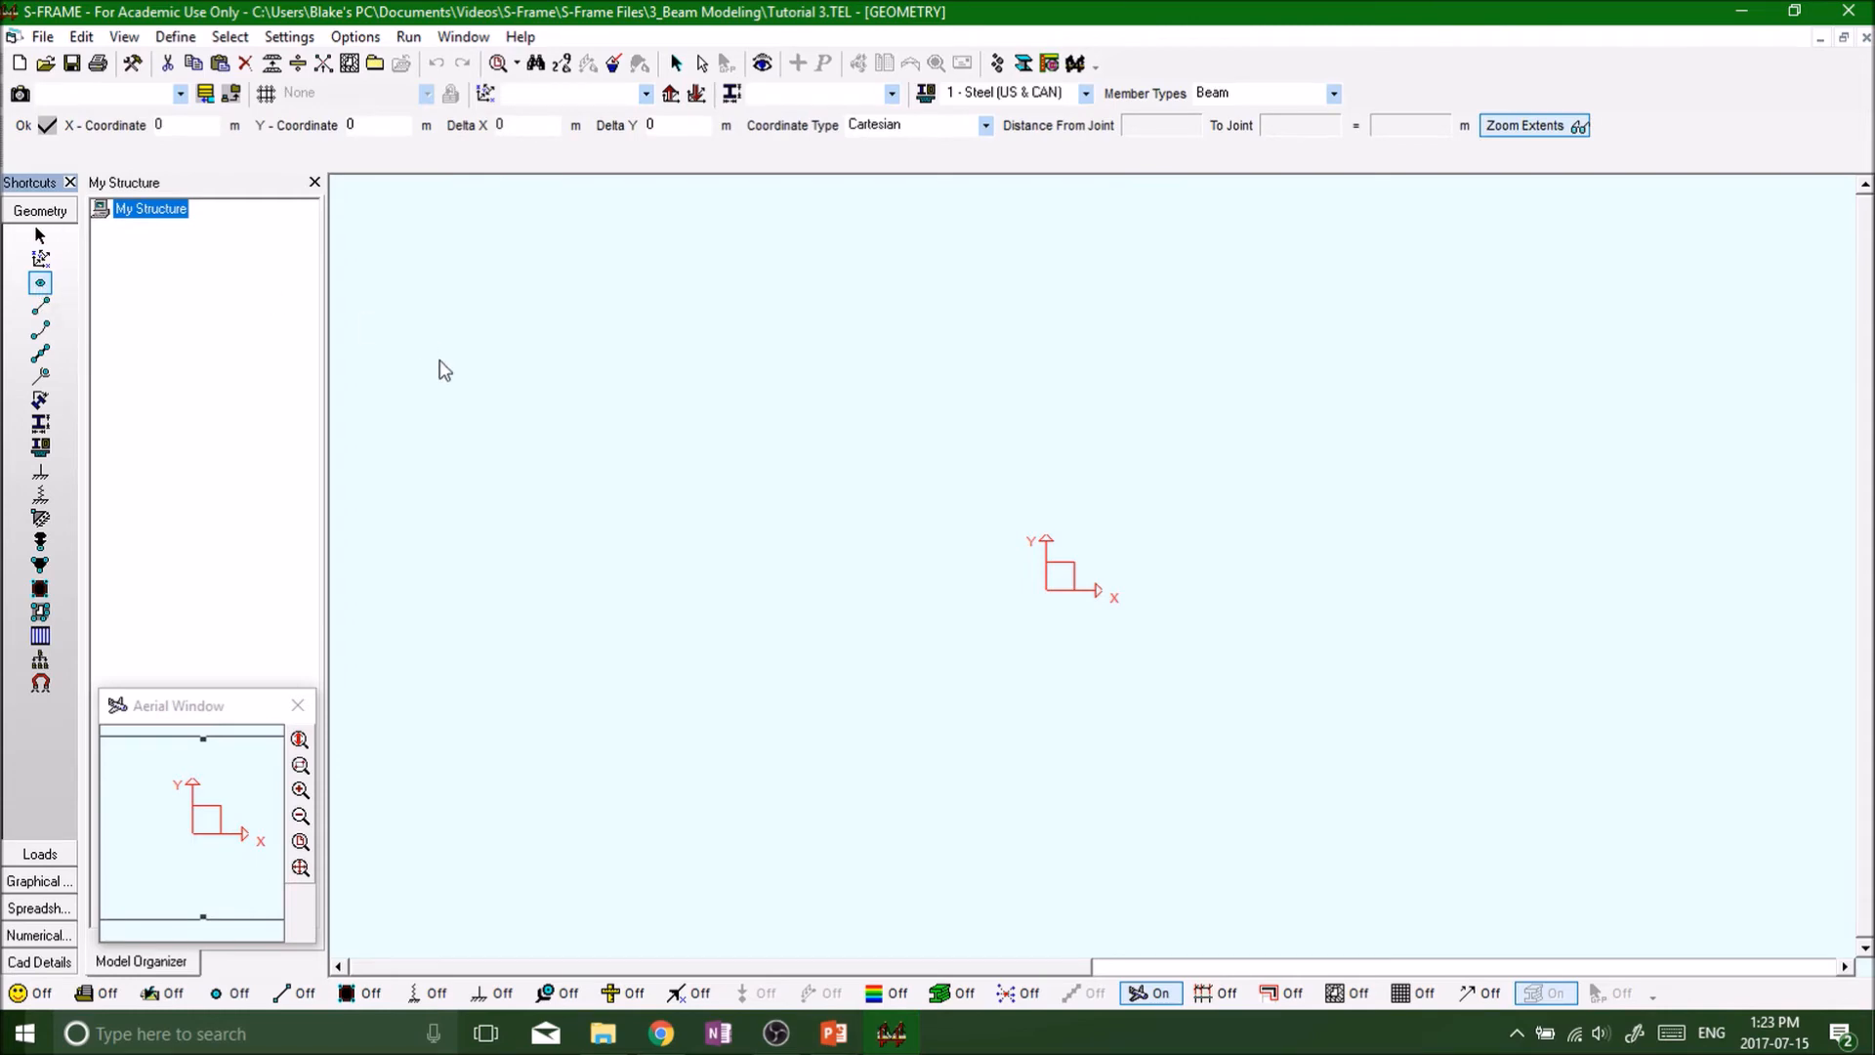
click(186, 125)
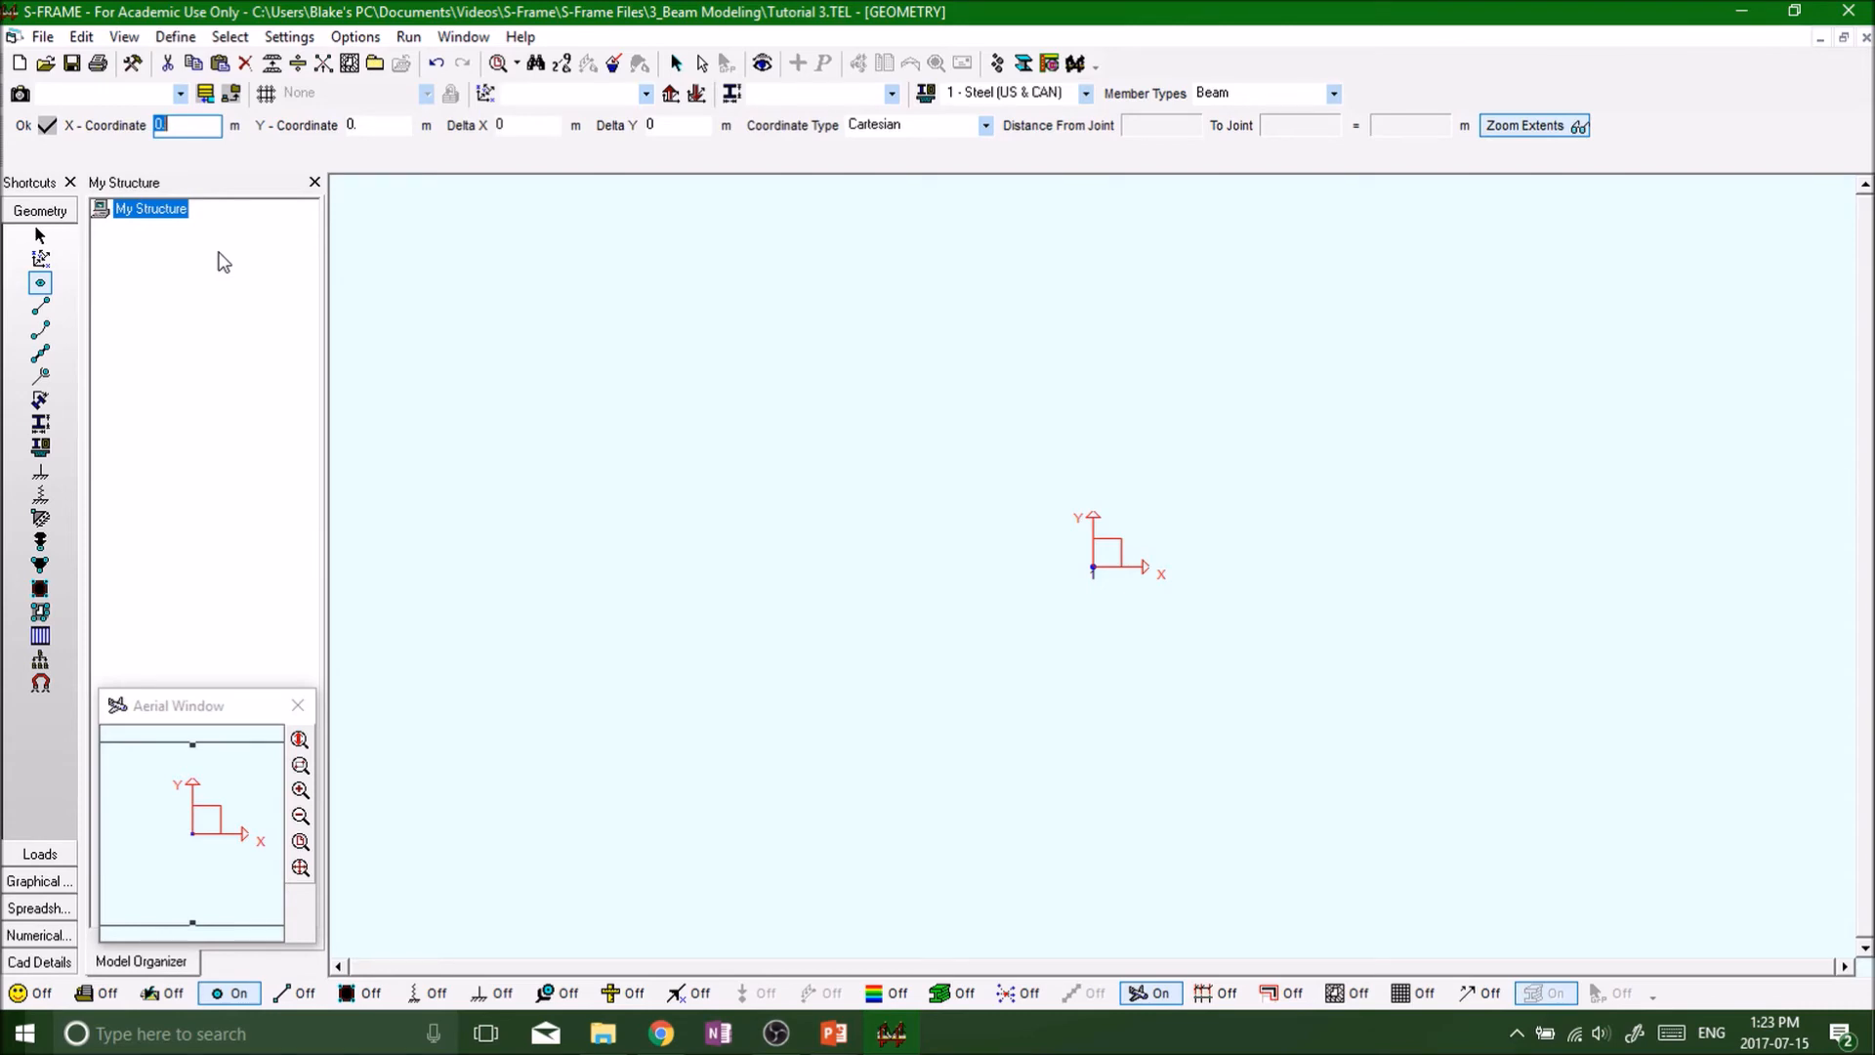
text(5)
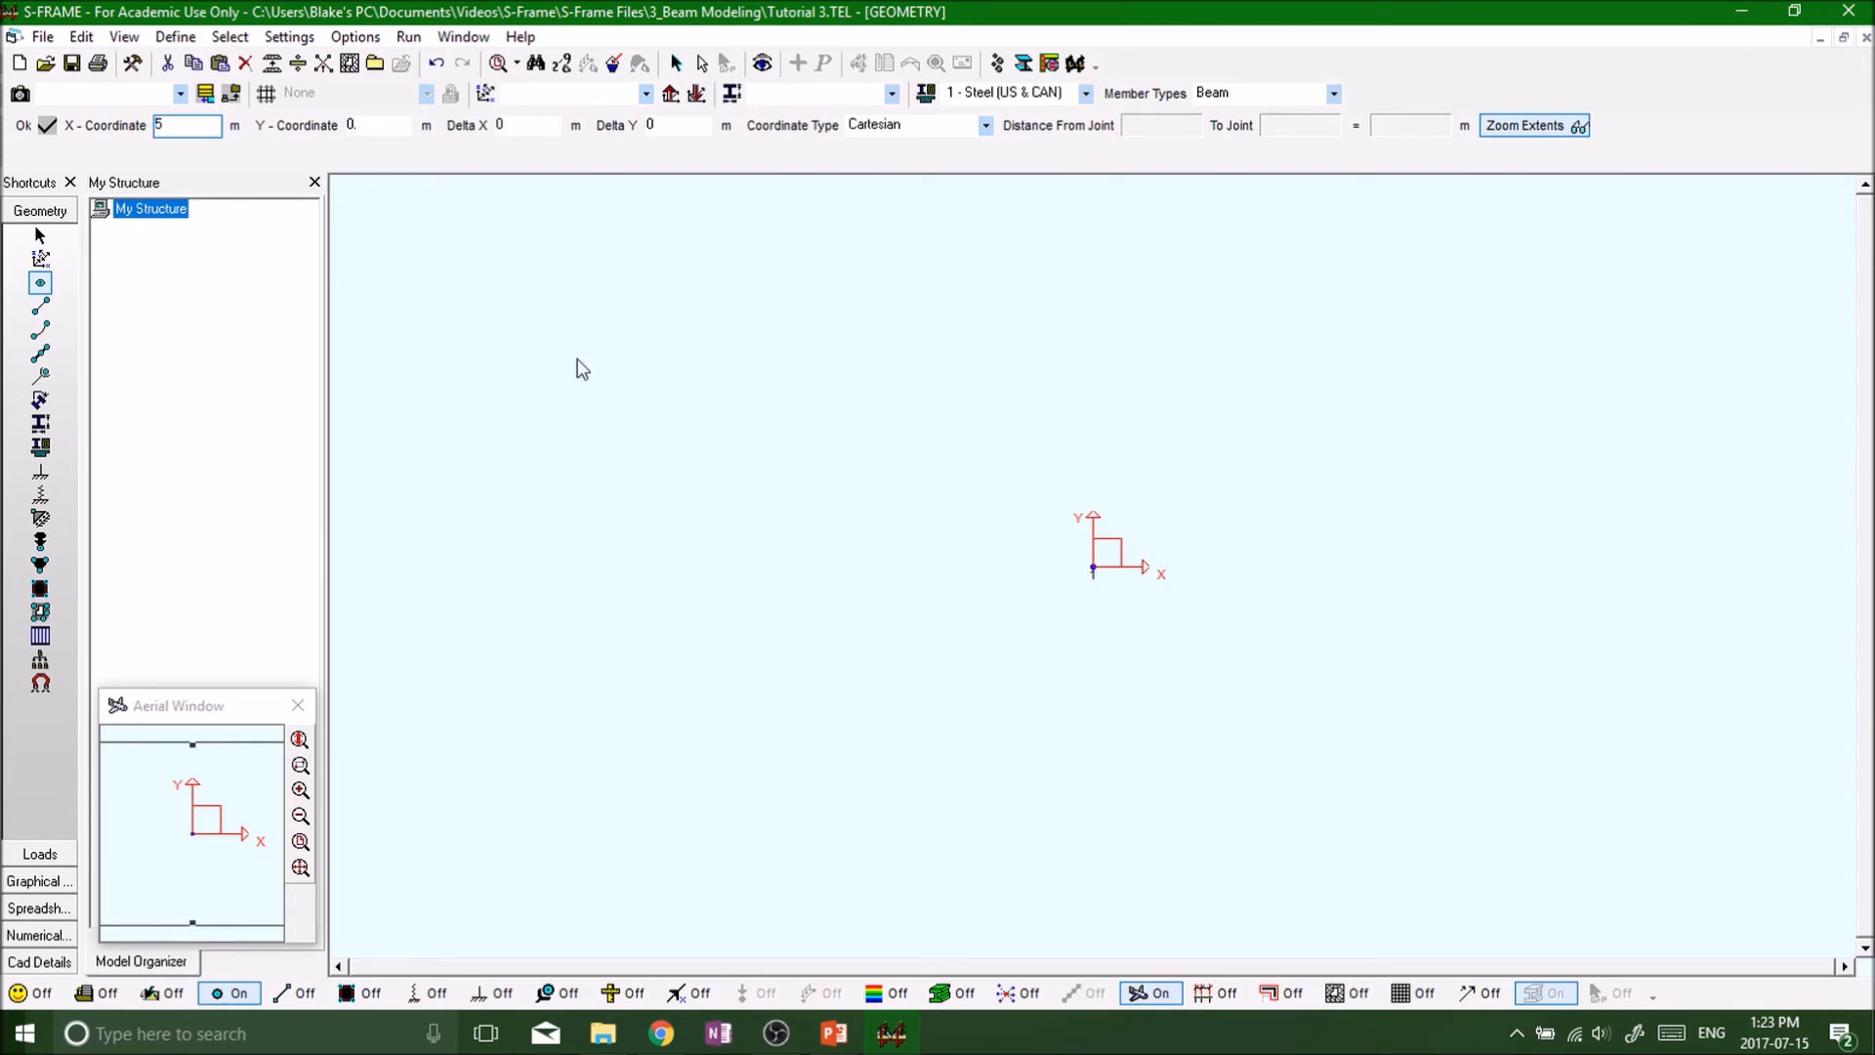
mouse_move(1192, 555)
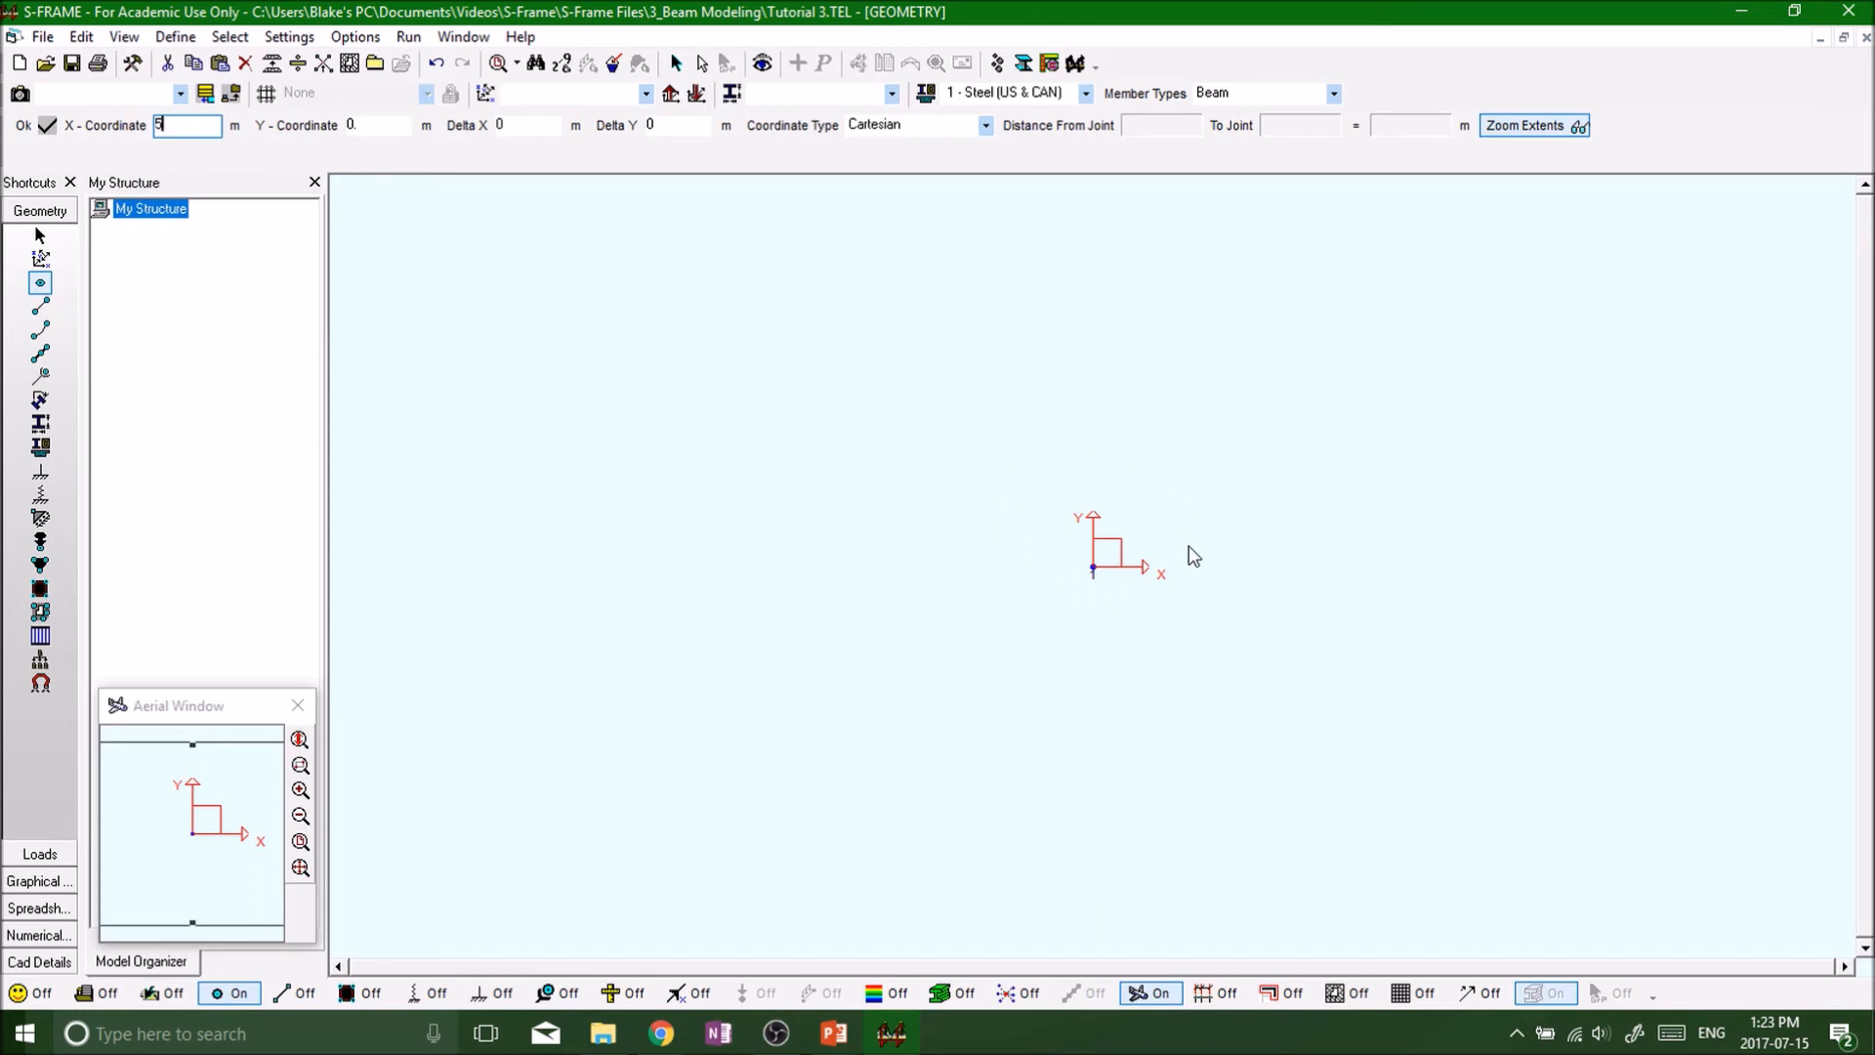
mouse_move(1281, 157)
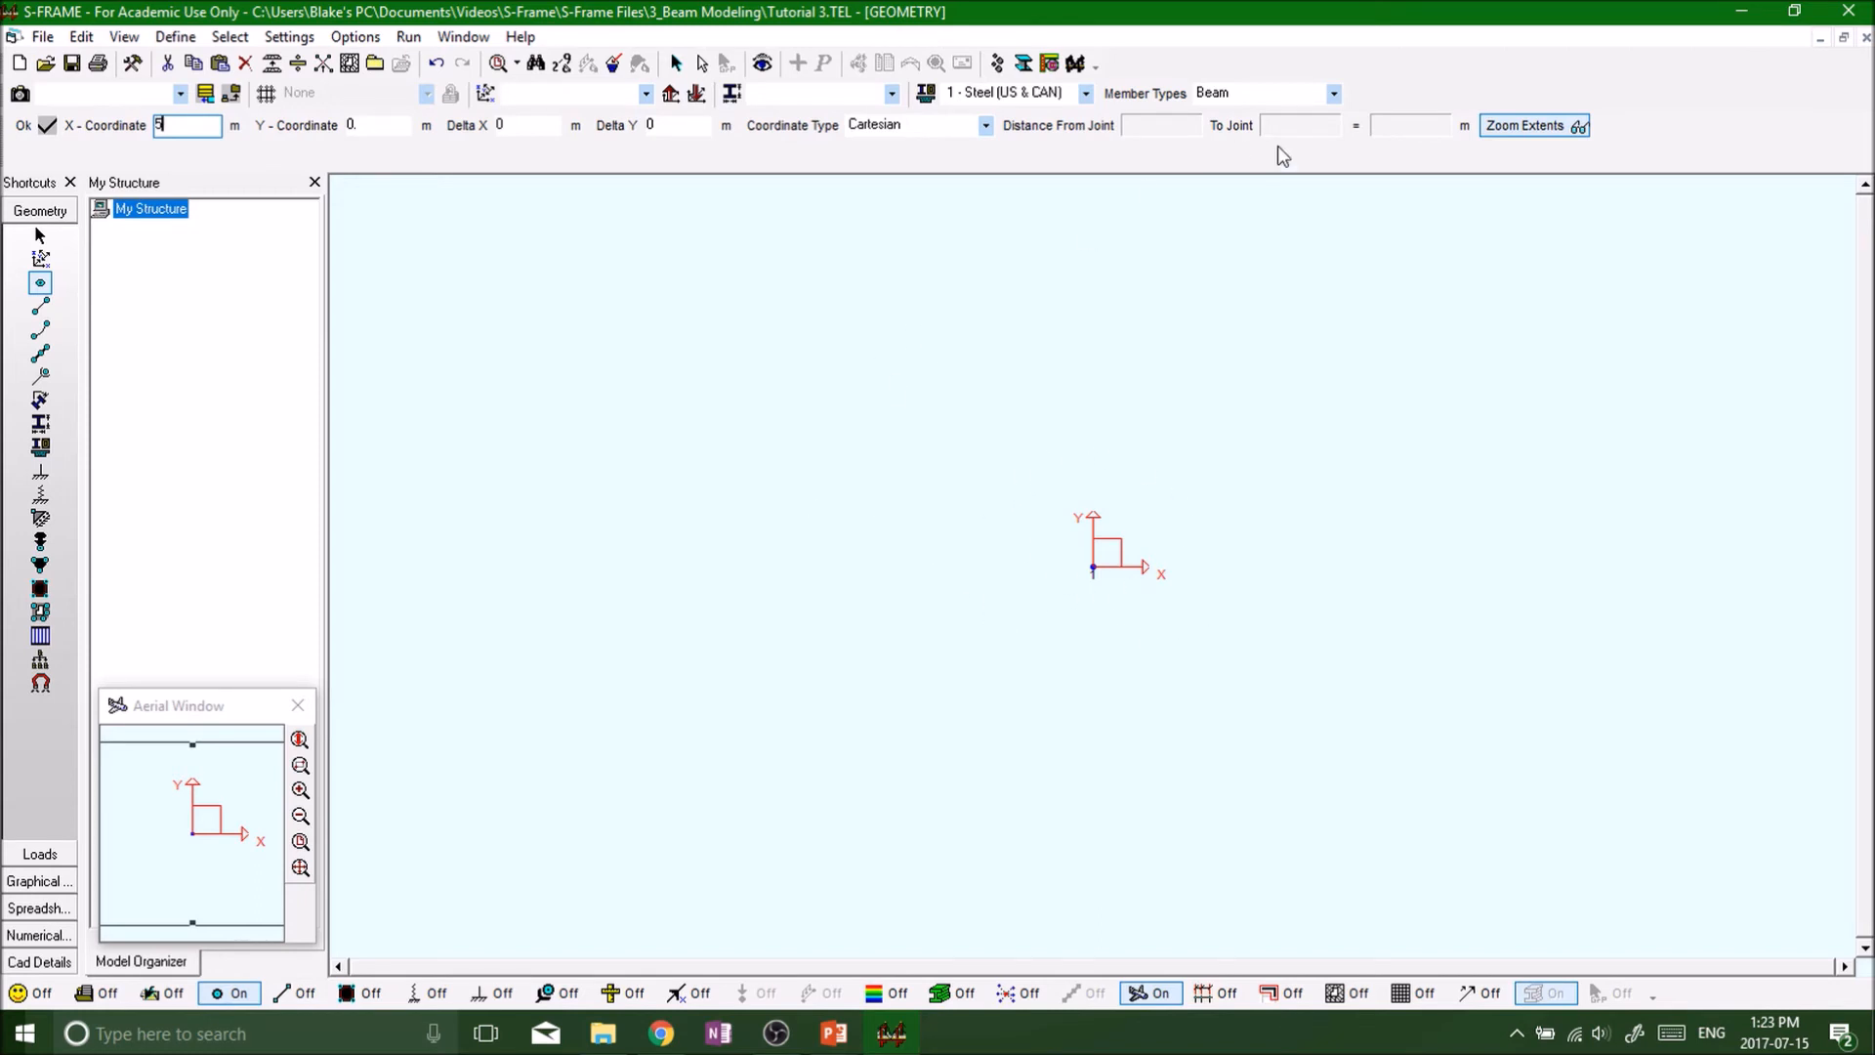
mouse_move(766, 479)
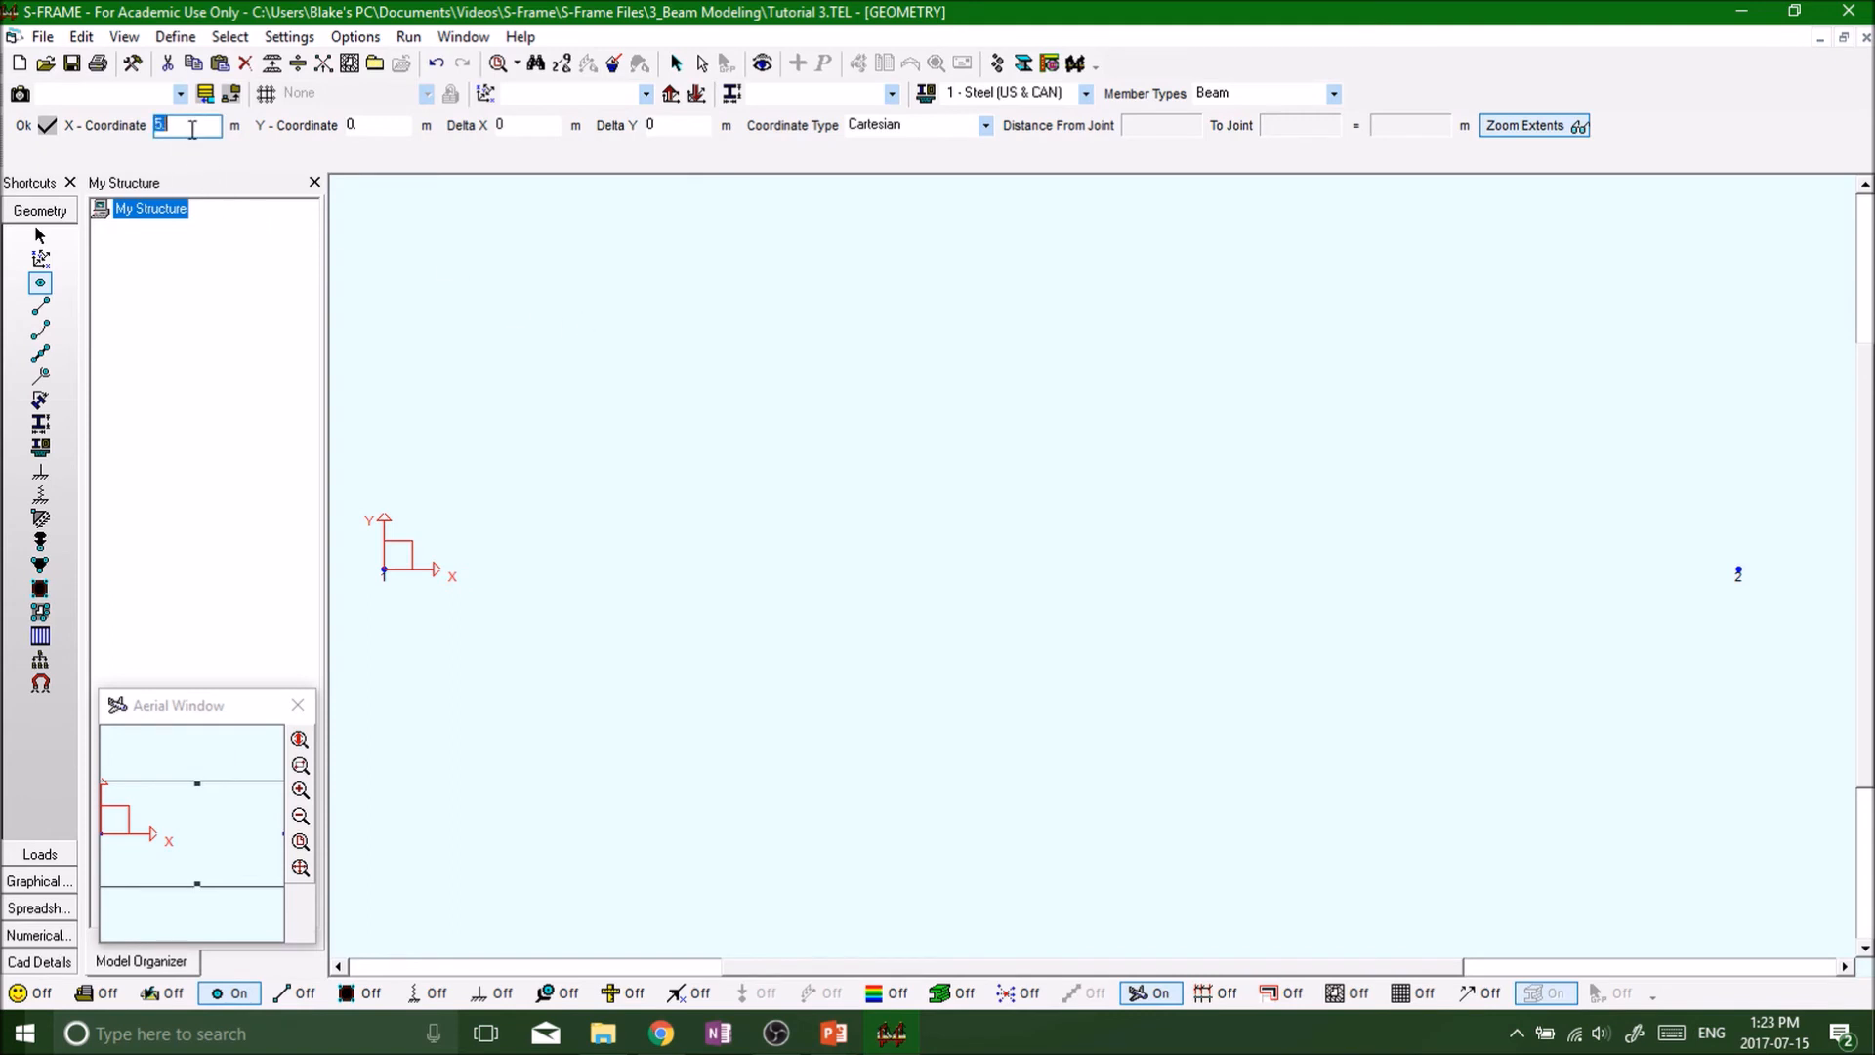
text(10)
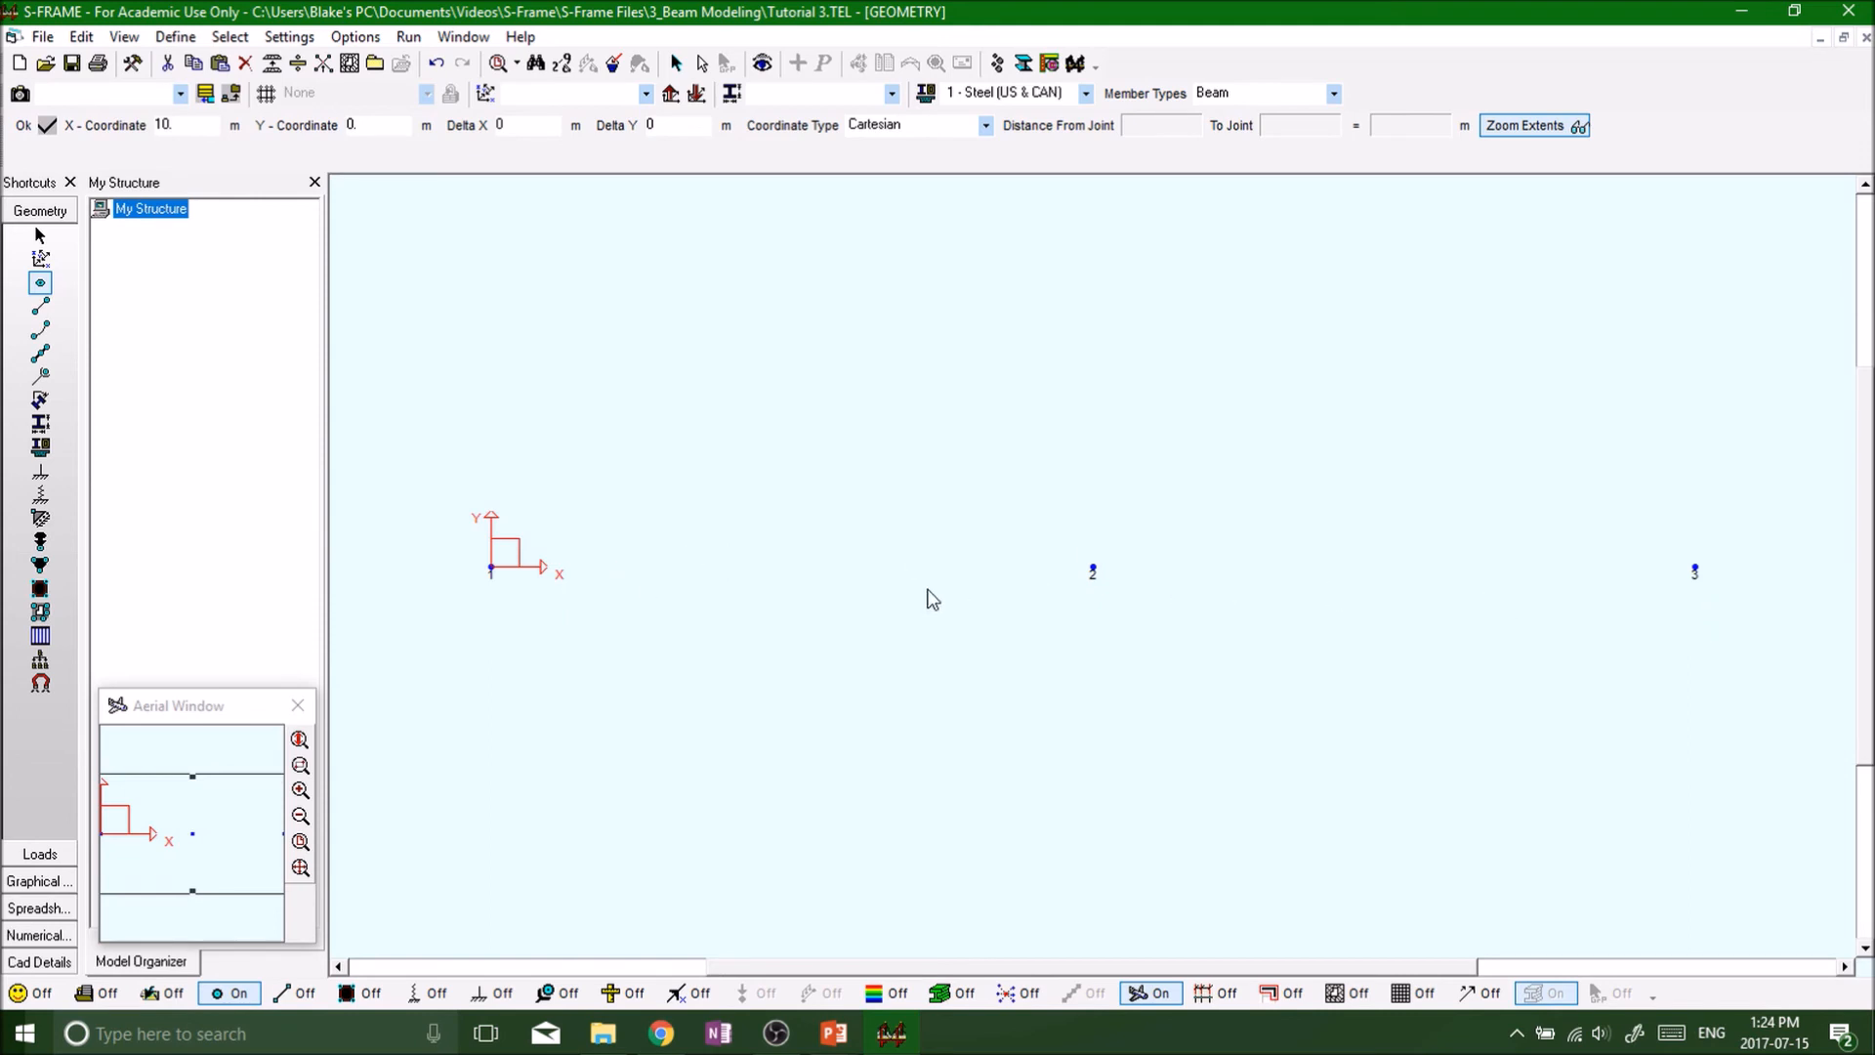
mouse_move(652, 283)
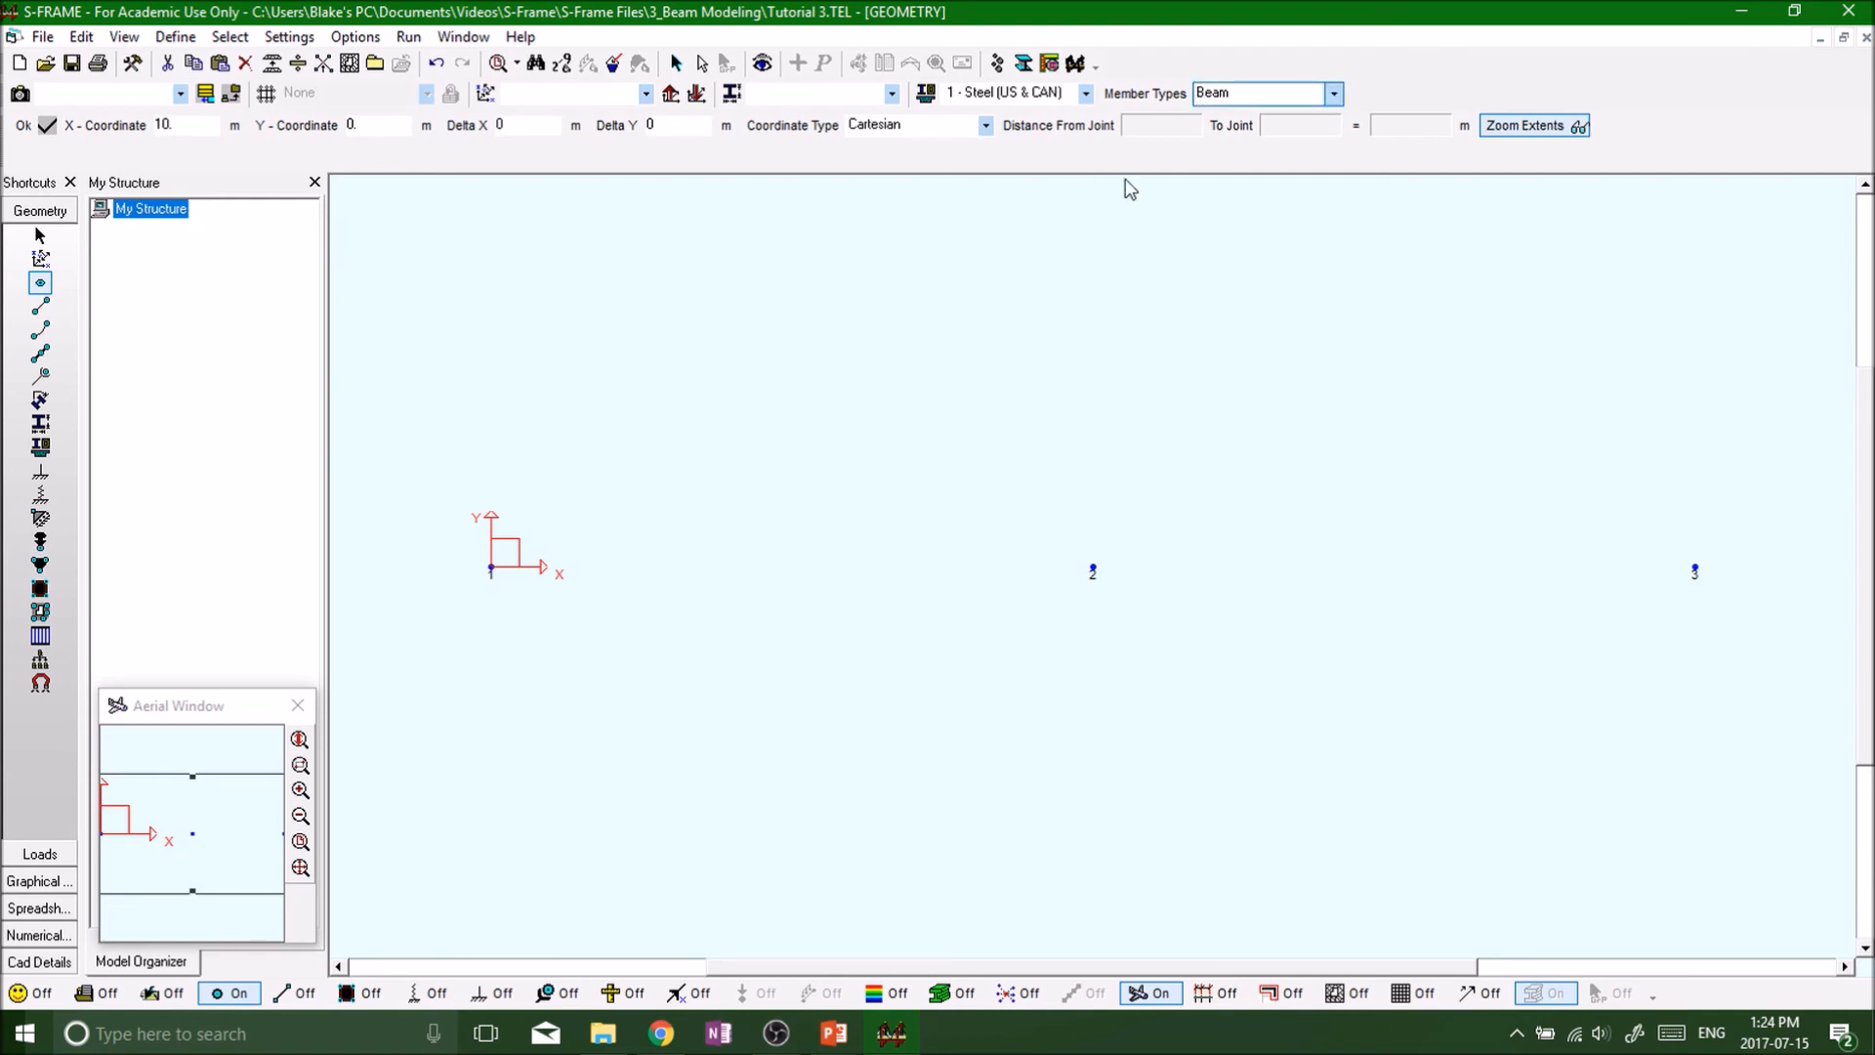
click(1332, 94)
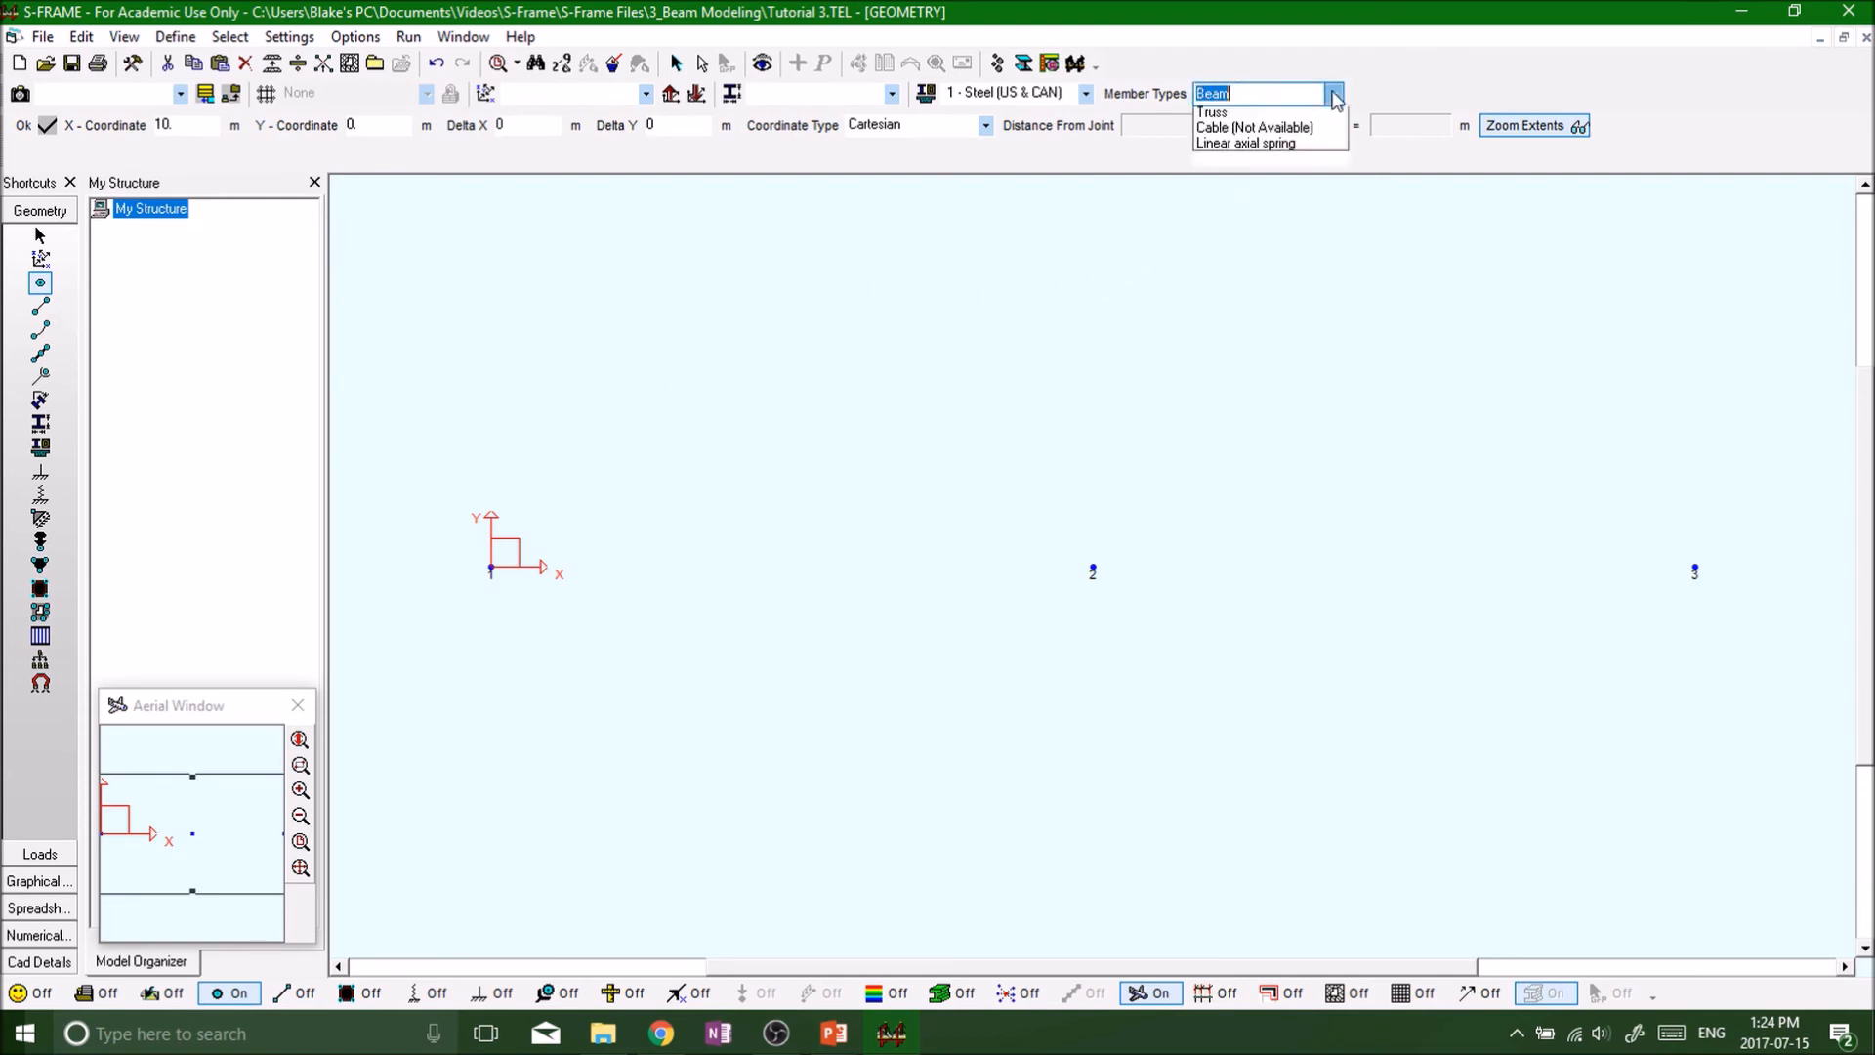
click(1334, 94)
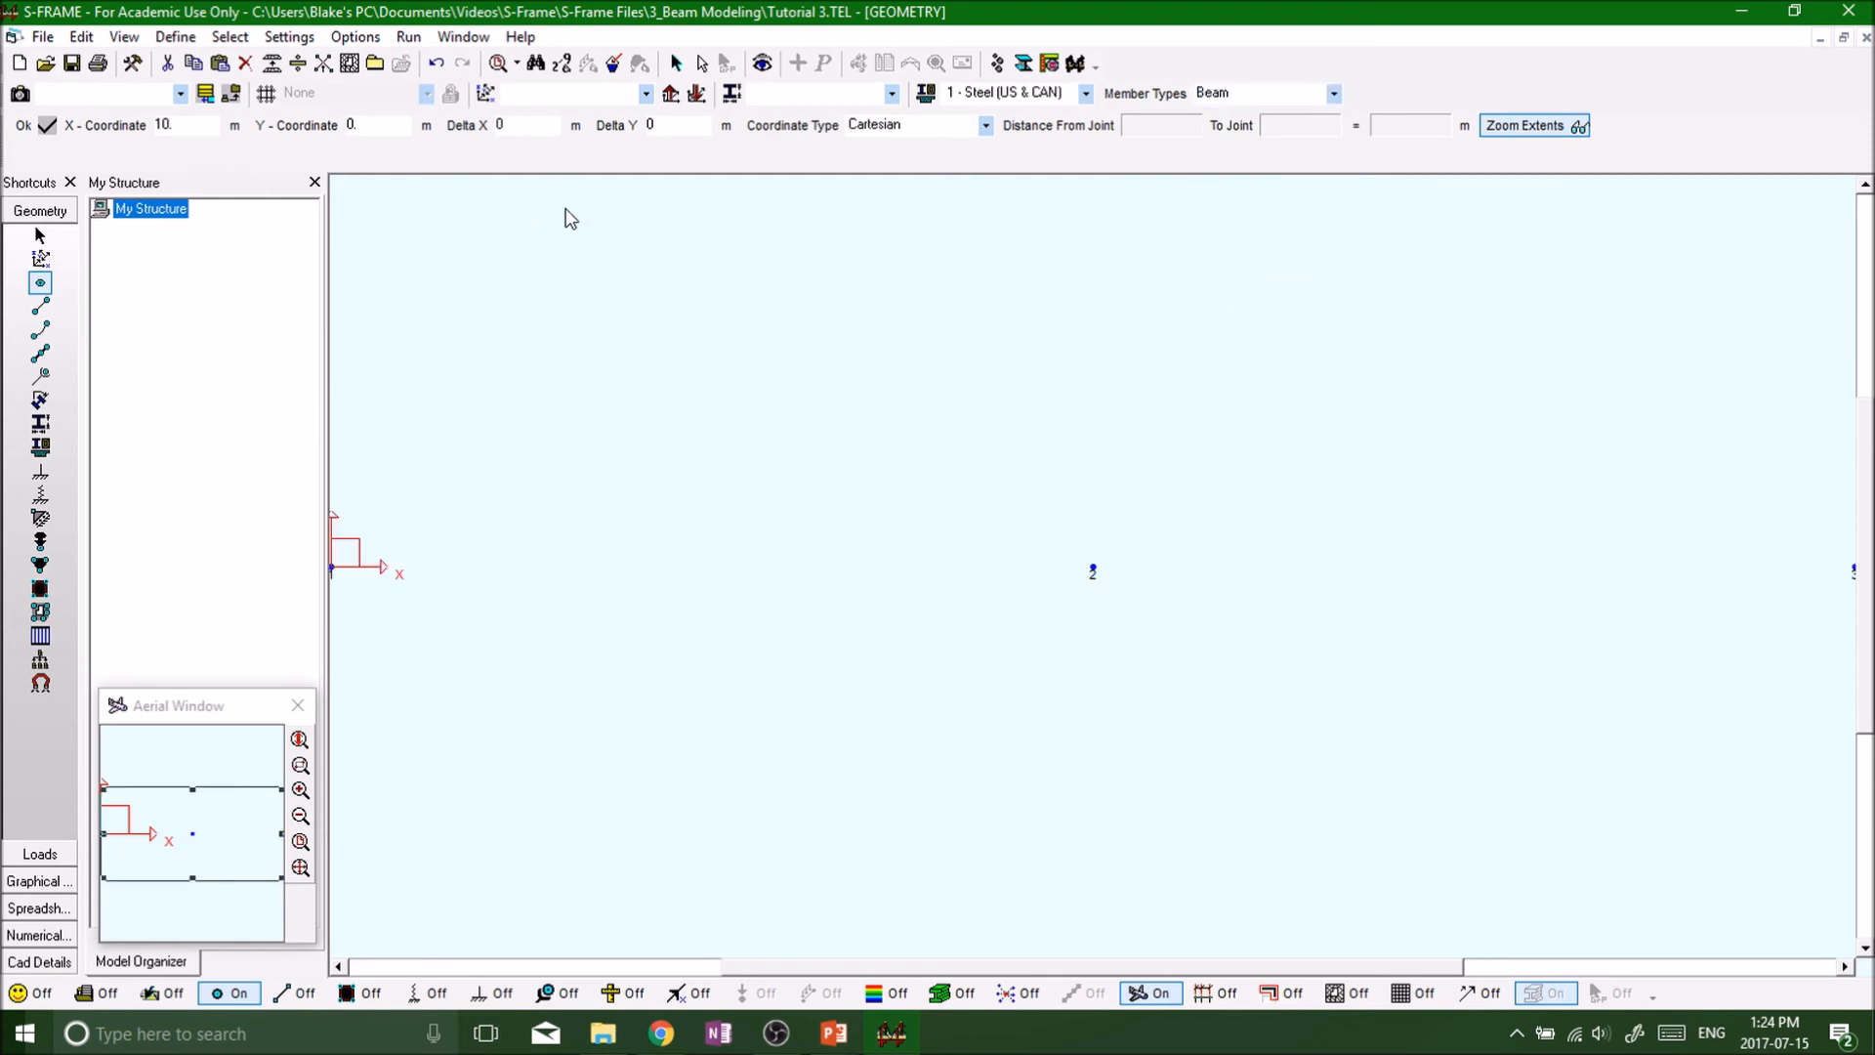
mouse_move(39, 307)
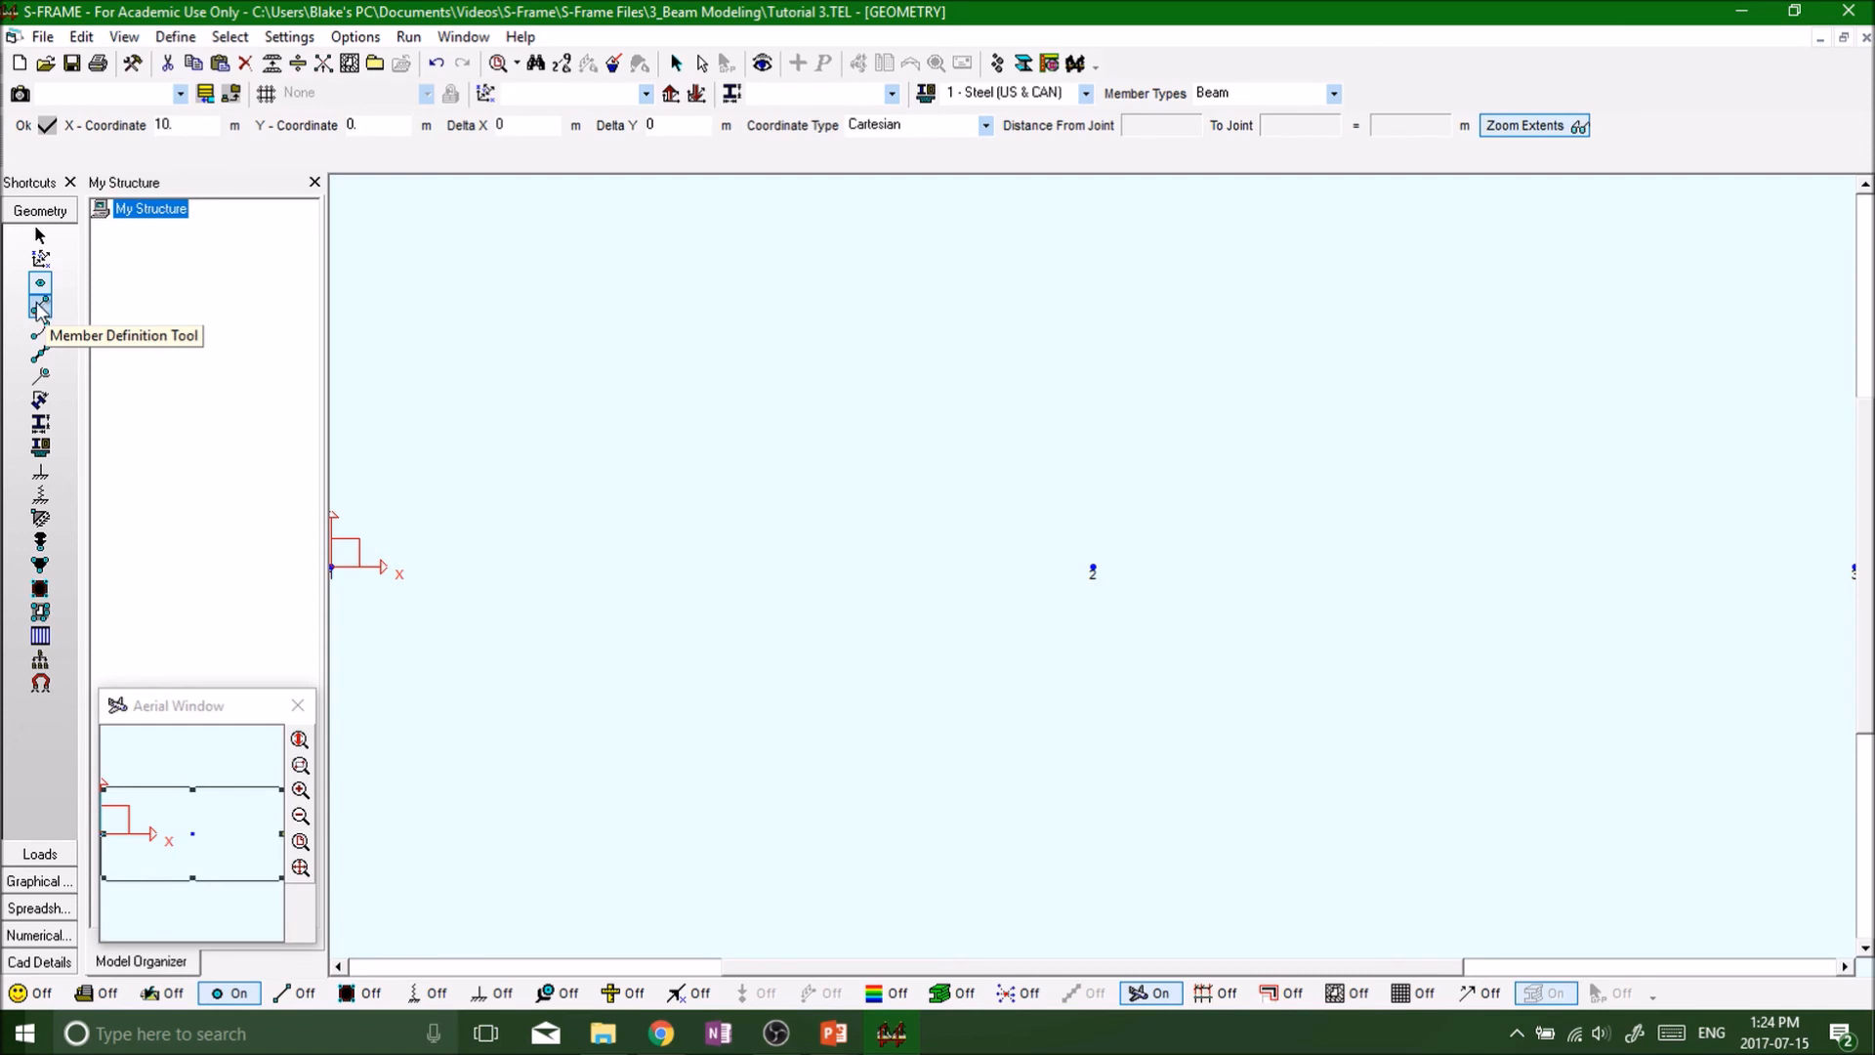
Step: Set the Member Definition Tool's member type to Beam for the two spans
click(39, 305)
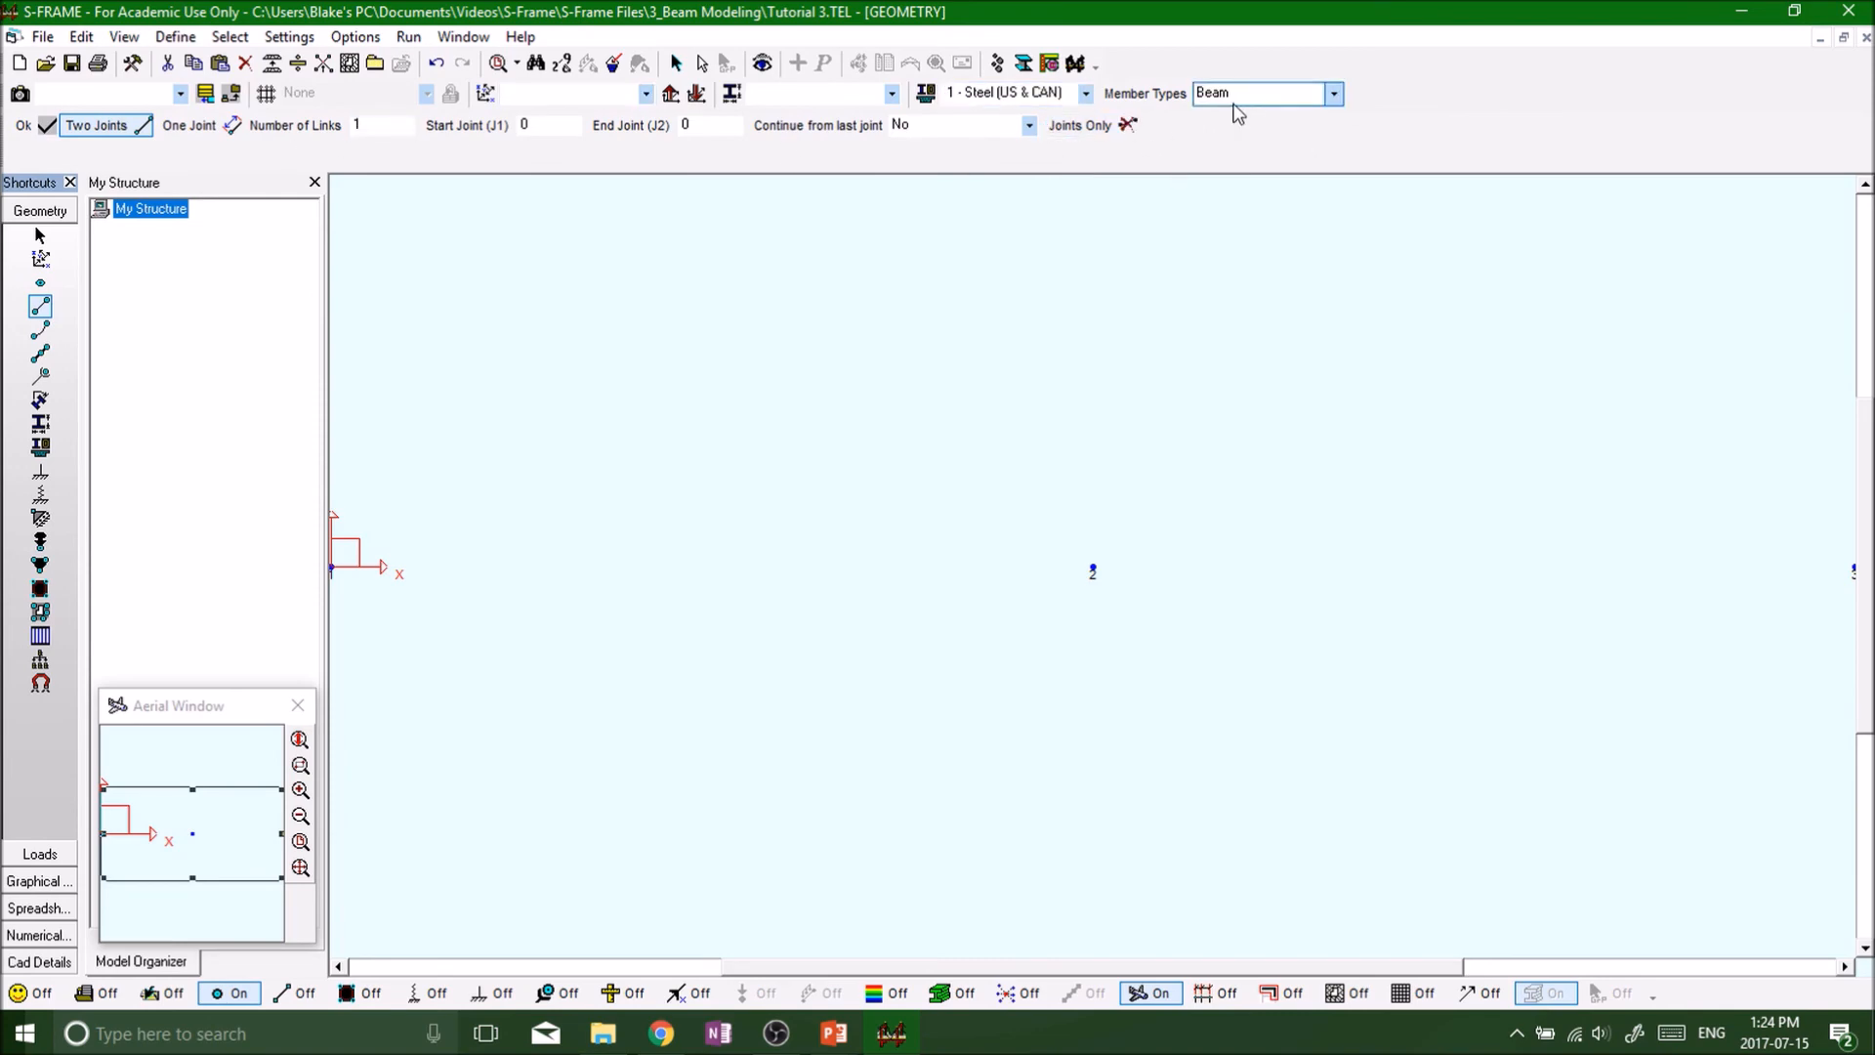
click(1333, 94)
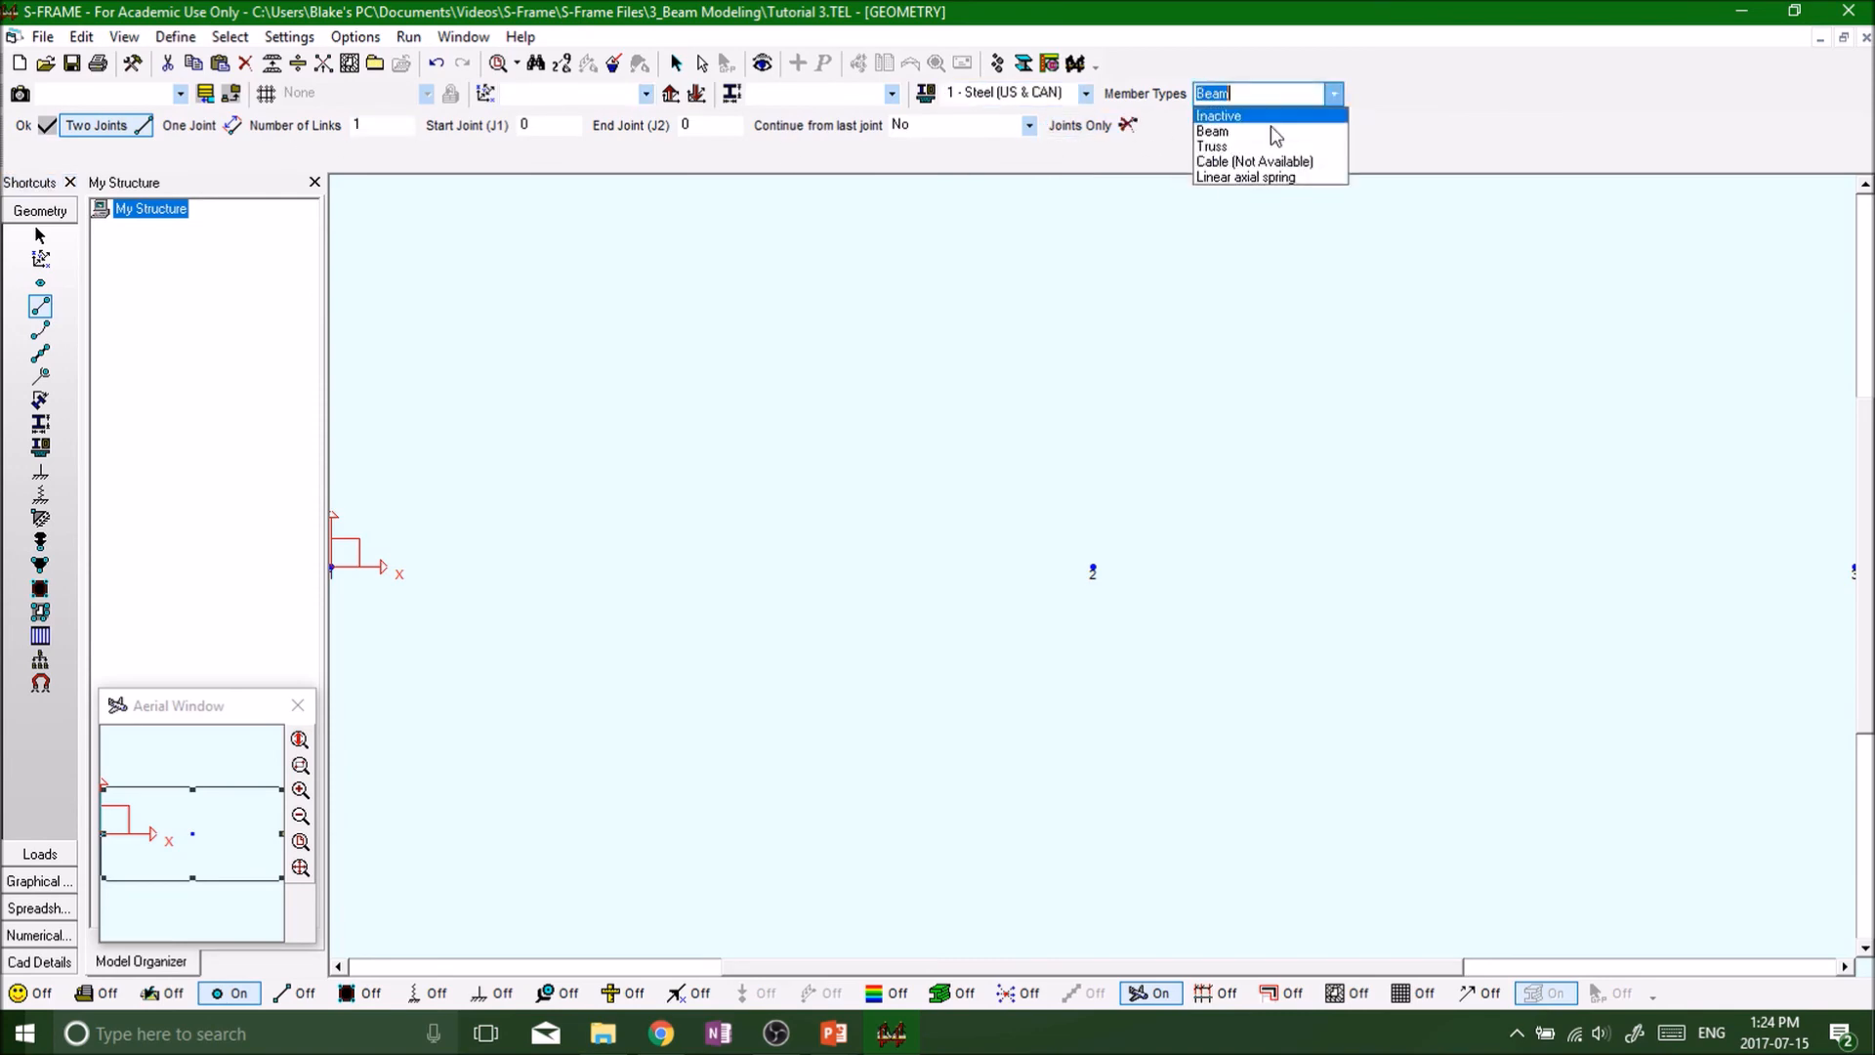
mouse_move(1250, 131)
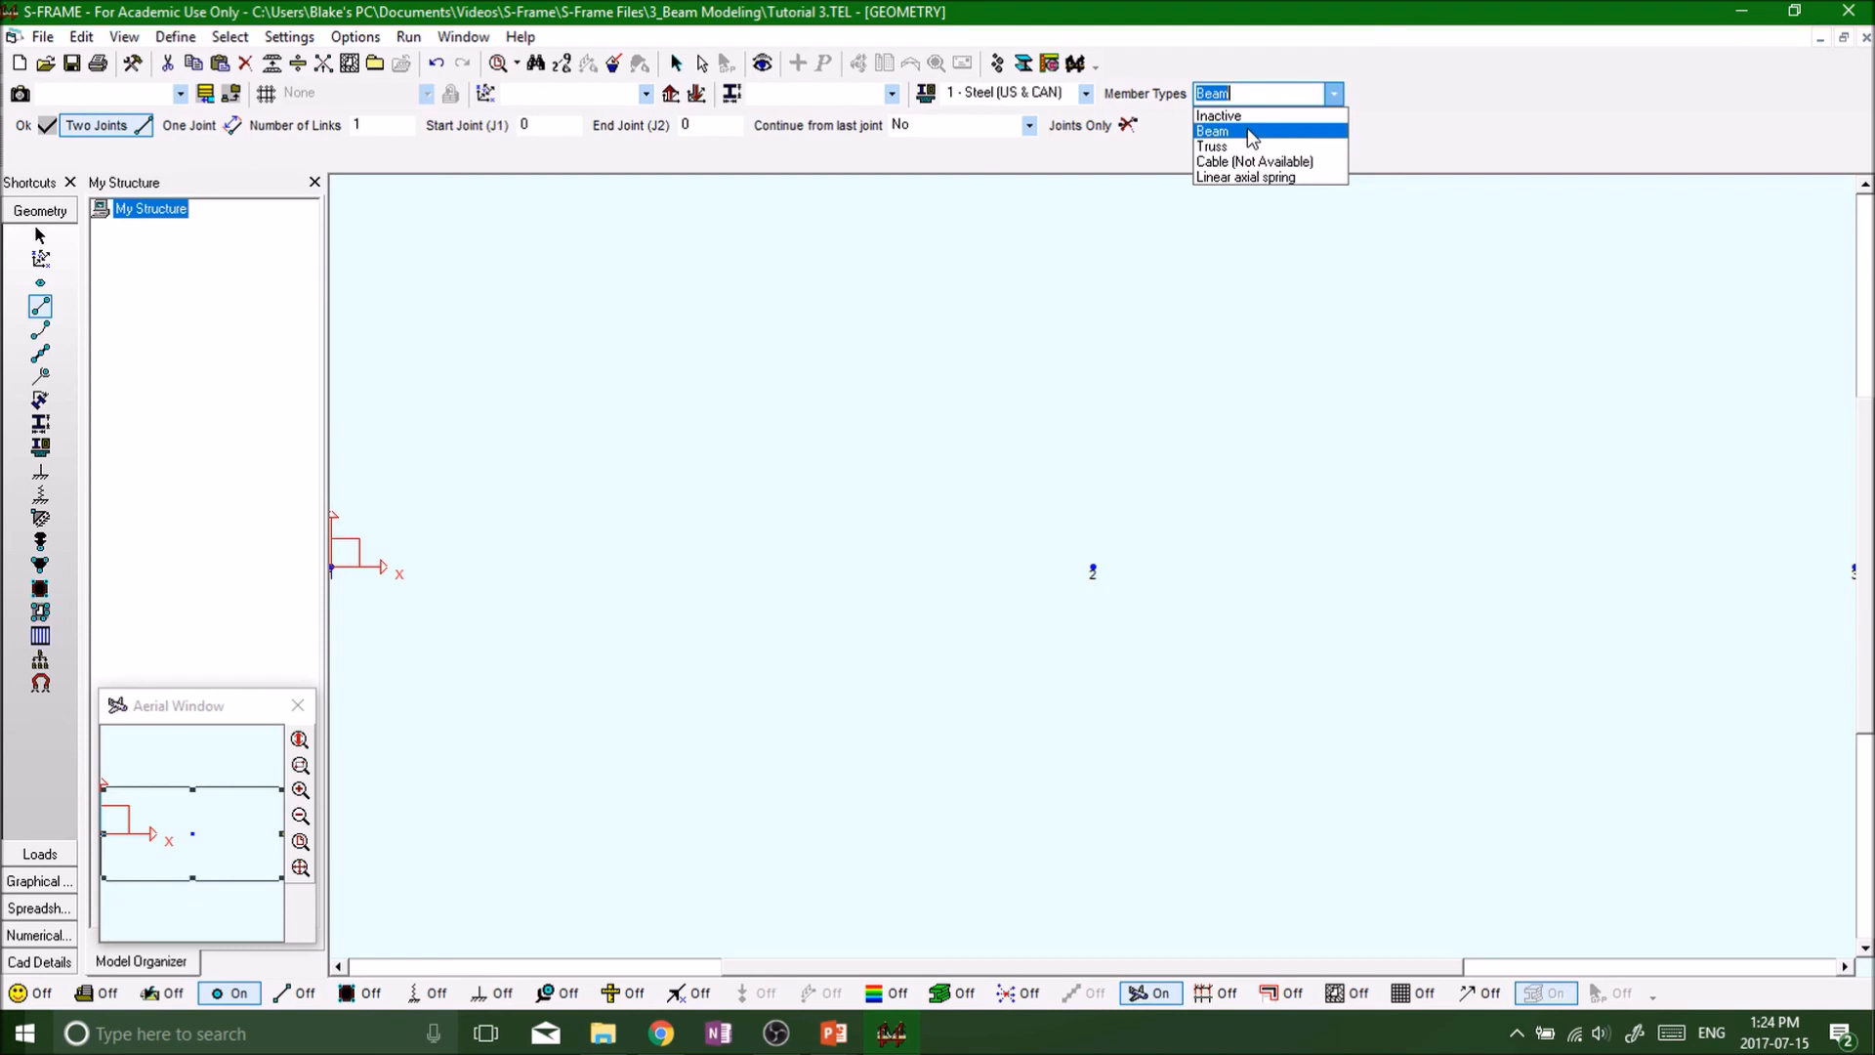
click(1212, 130)
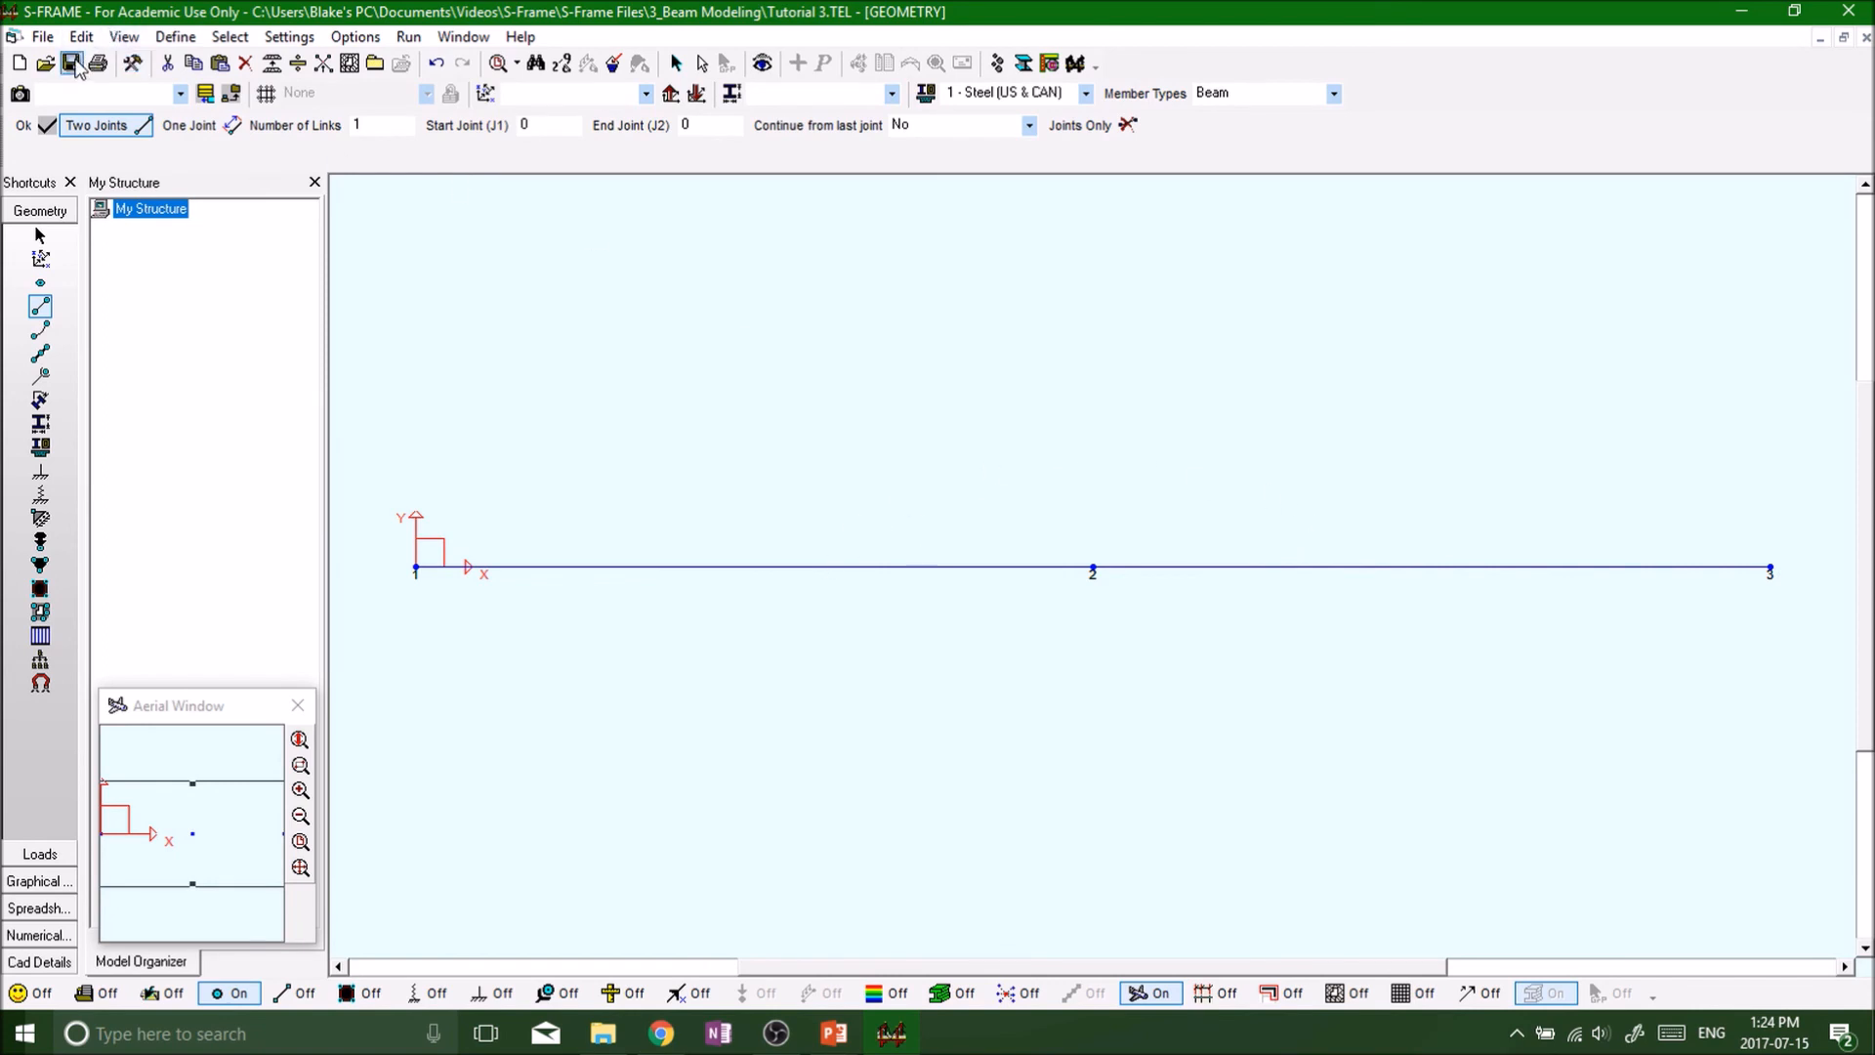
mouse_move(75, 64)
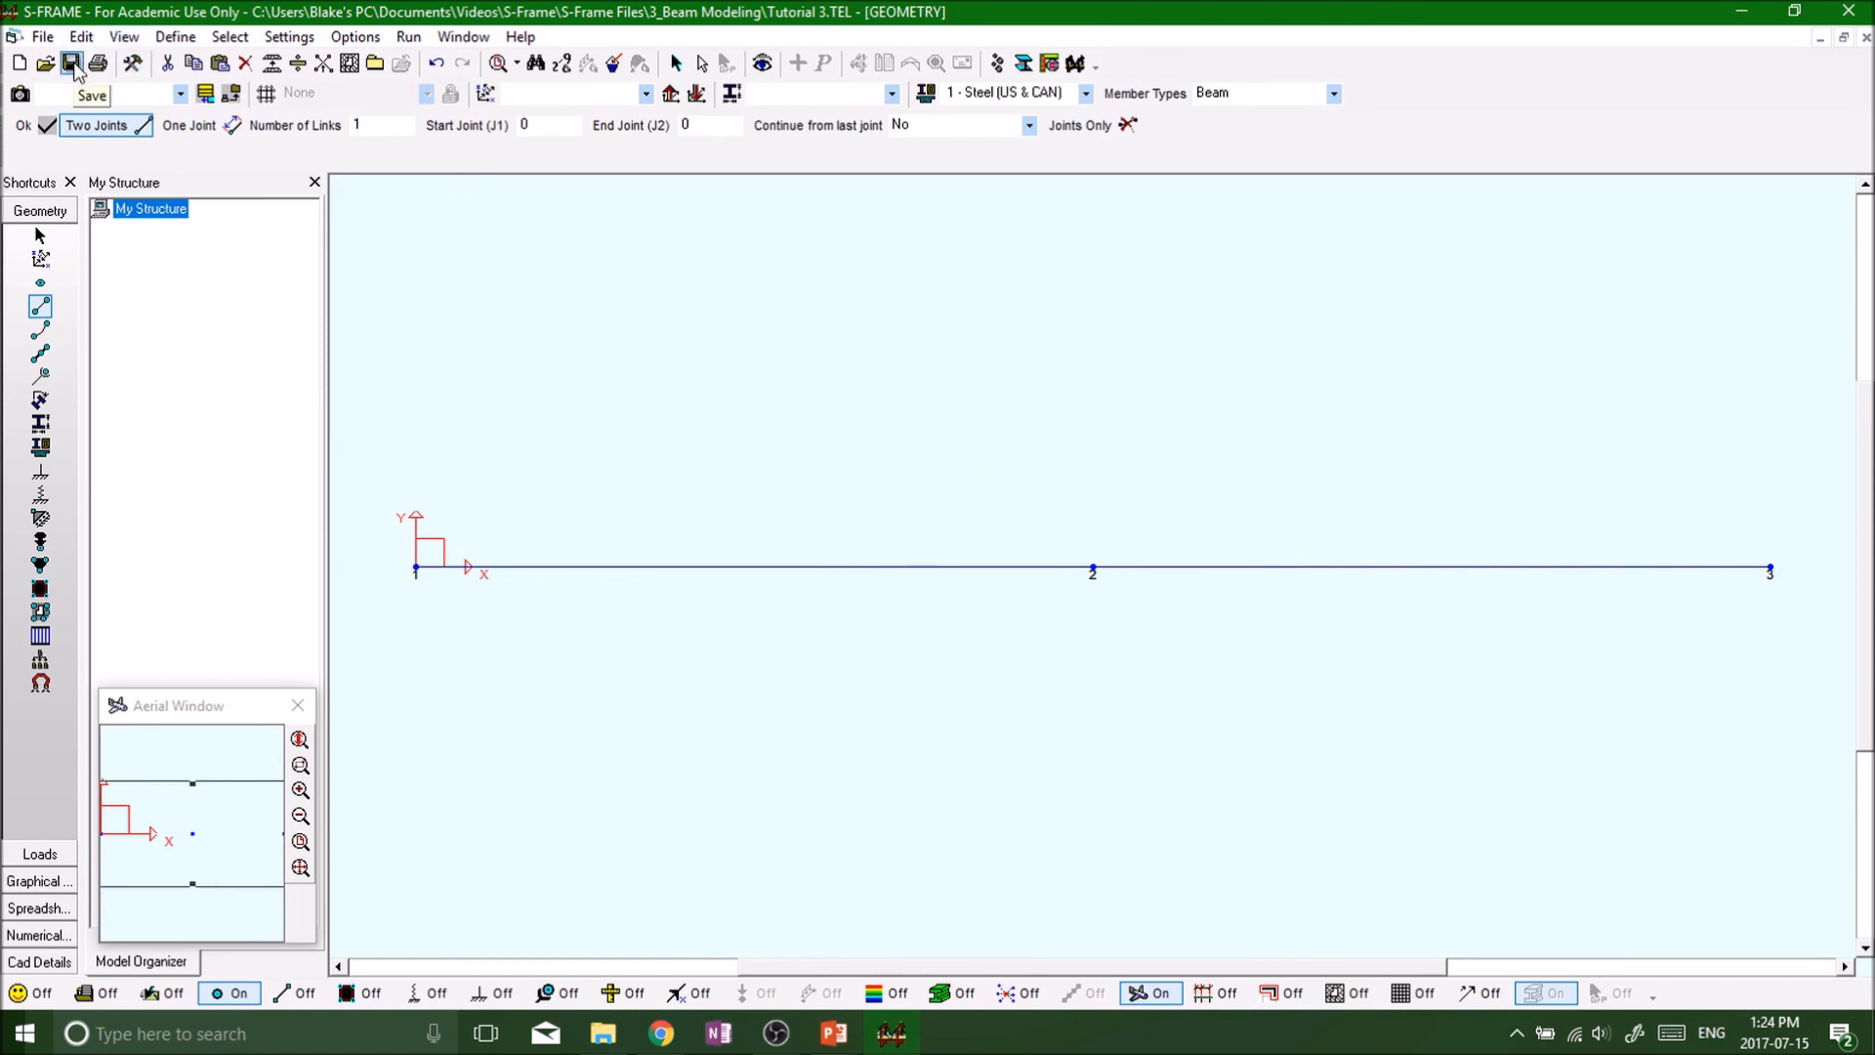